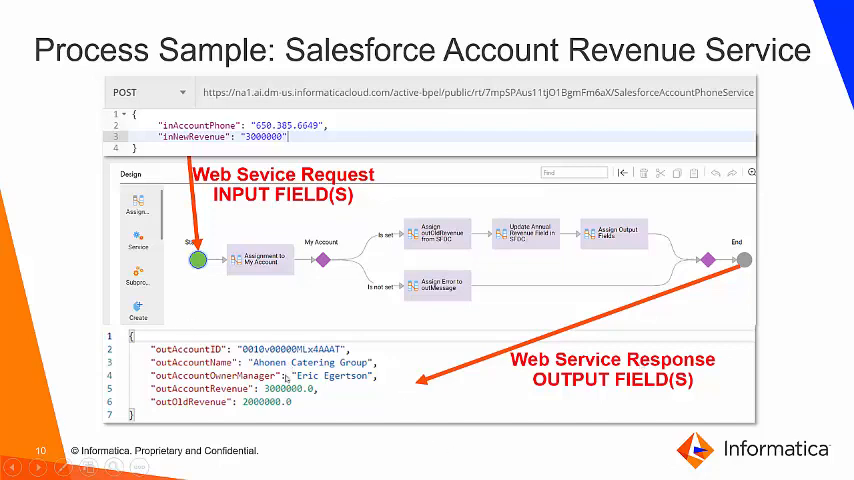
{"action": "mouse_move", "coordinate": [833, 137]}
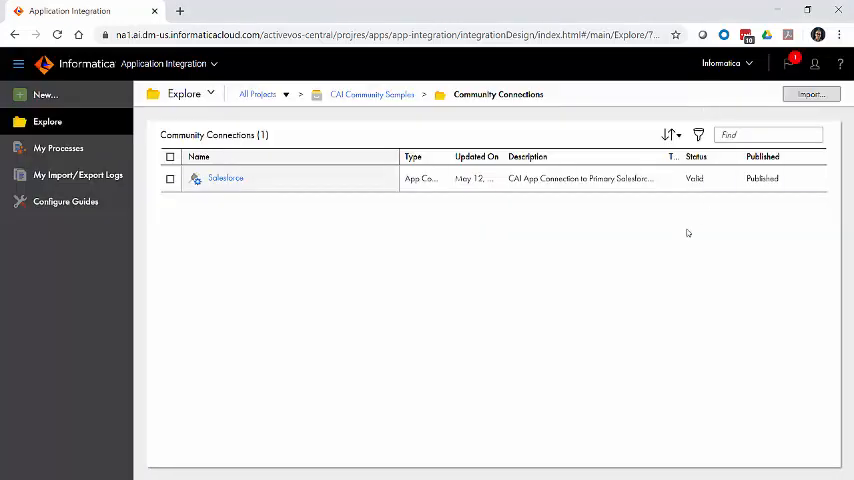
{"action": "mouse_move", "coordinate": [457, 271]}
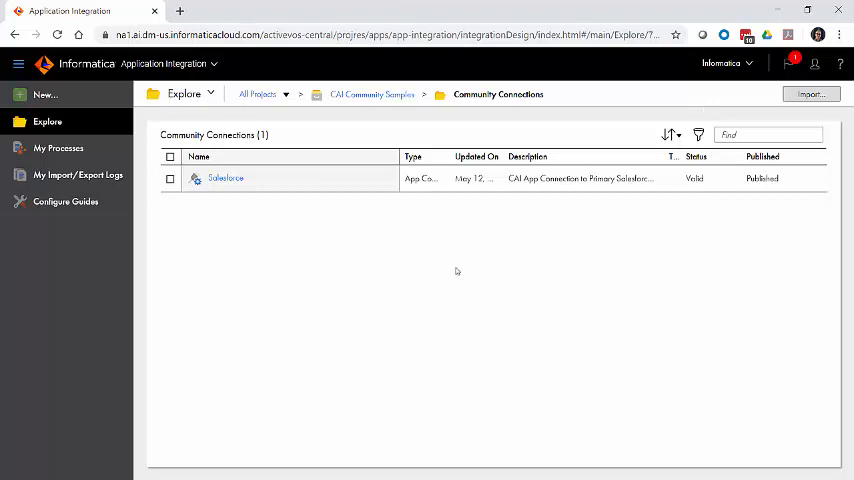
{"action": "mouse_move", "coordinate": [638, 221]}
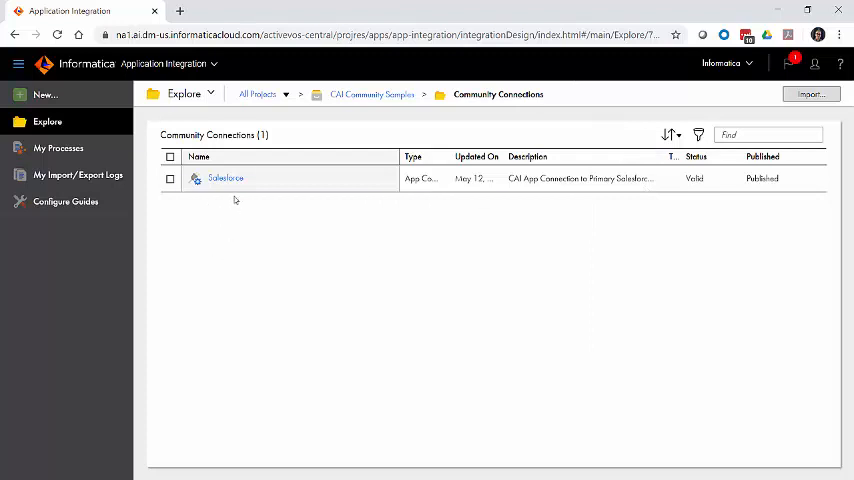
{"action": "mouse_move", "coordinate": [234, 199]}
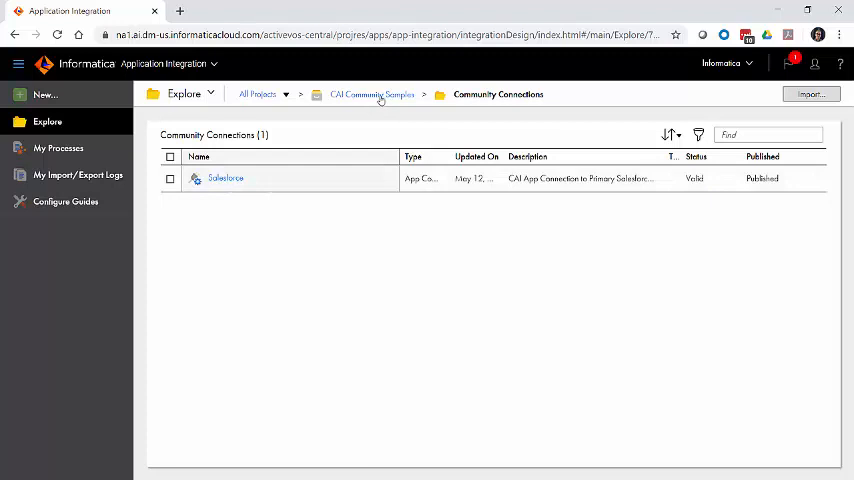
- Return to CAI Community Samples and begin a new asset in Salesforce Processes
{"action": "left_click", "coordinate": [372, 94]}
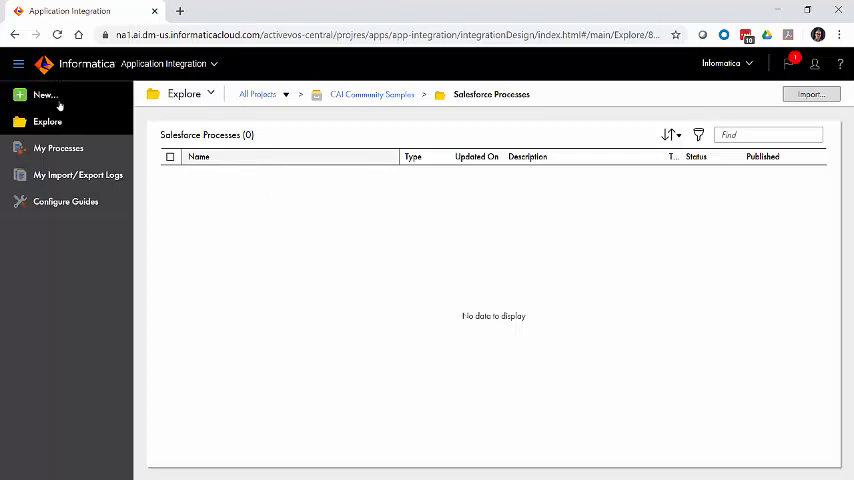
{"action": "left_click", "coordinate": [44, 94]}
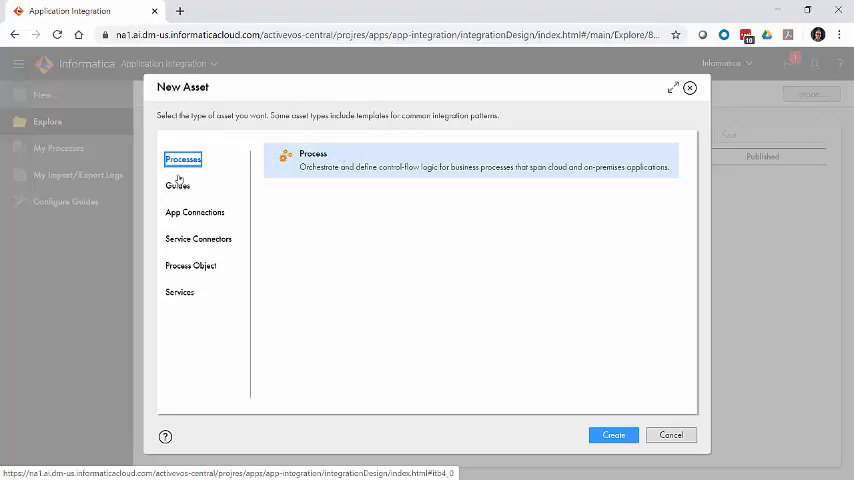
- Create a new Process asset, opening Process1 with only Start and End
{"action": "left_click", "coordinate": [670, 434]}
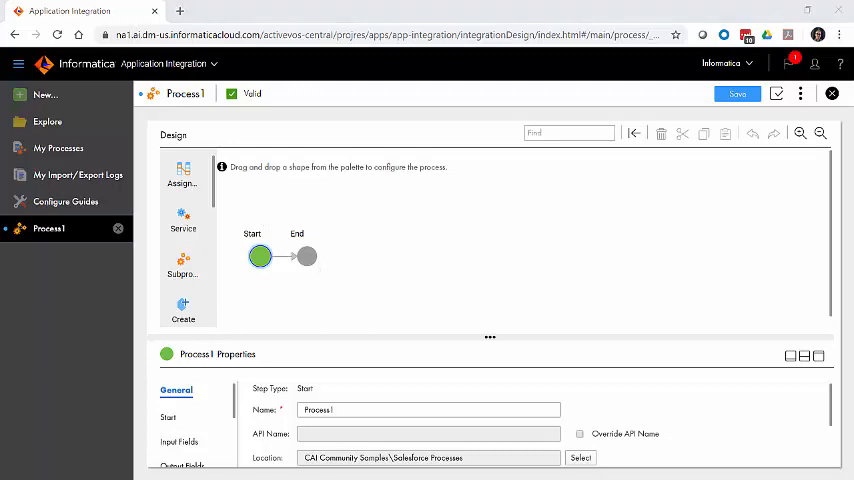
{"action": "mouse_move", "coordinate": [519, 303]}
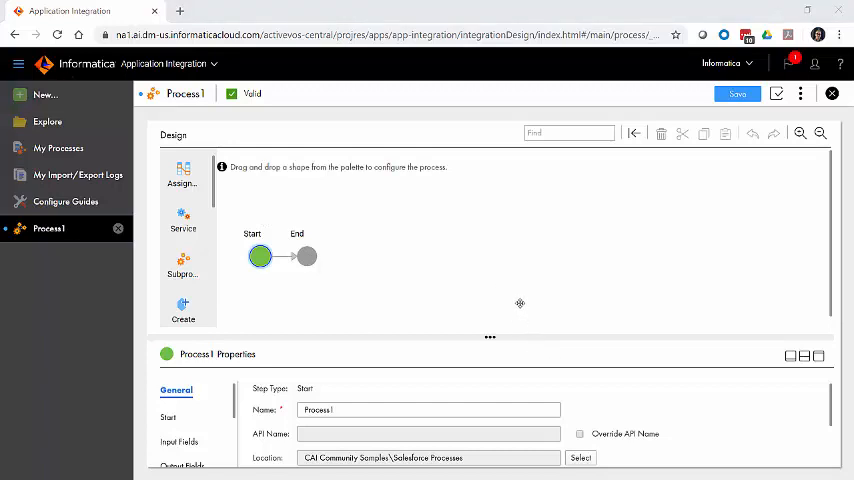
{"action": "mouse_move", "coordinate": [334, 254]}
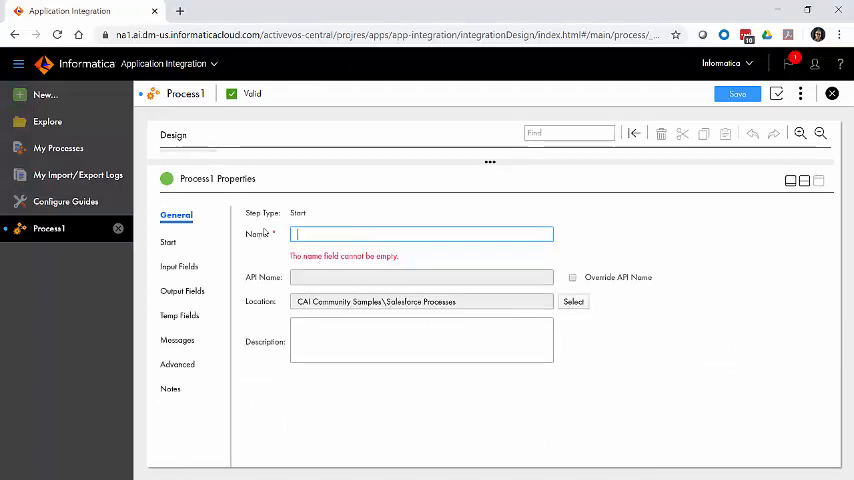
- Name the process SalesforceAccountRevenueService and describe it as finding and updating an SFDC Account
{"action": "type", "text": "SalesforceAccountRevenueService"}
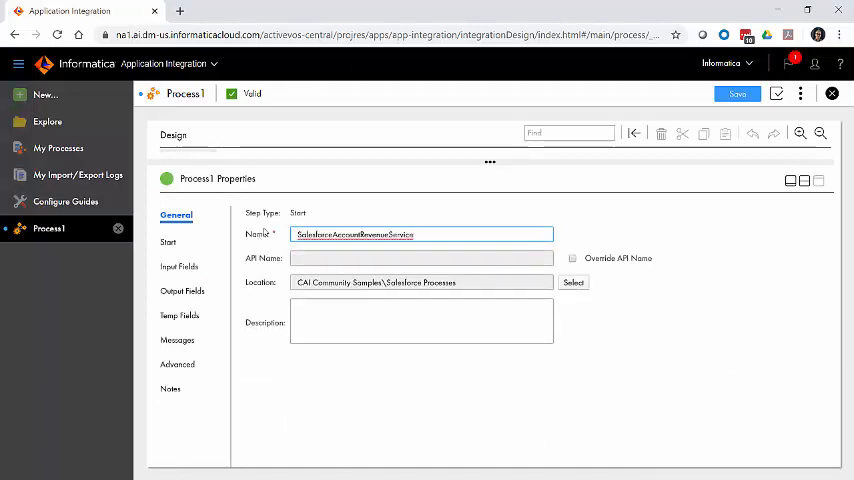
{"action": "left_click", "coordinate": [421, 315]}
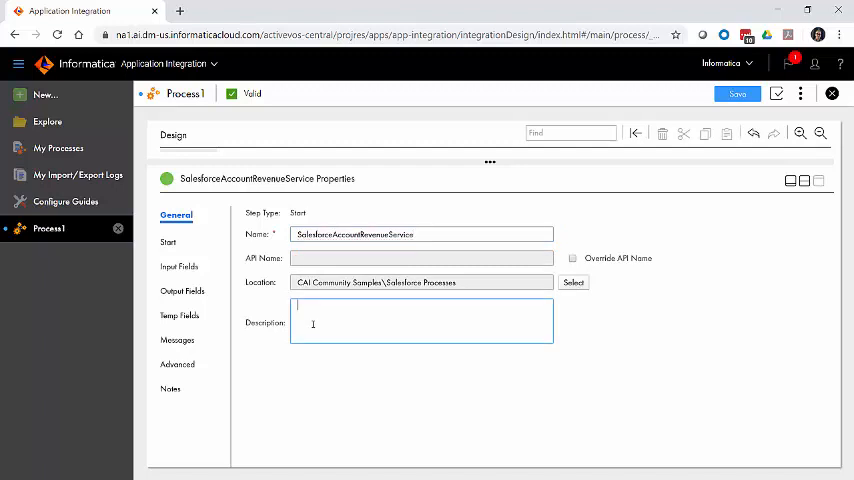
{"action": "type", "text": "Web Service to find SFDC Account using inAccountPhone number and update it with value from inNewRevenue."}
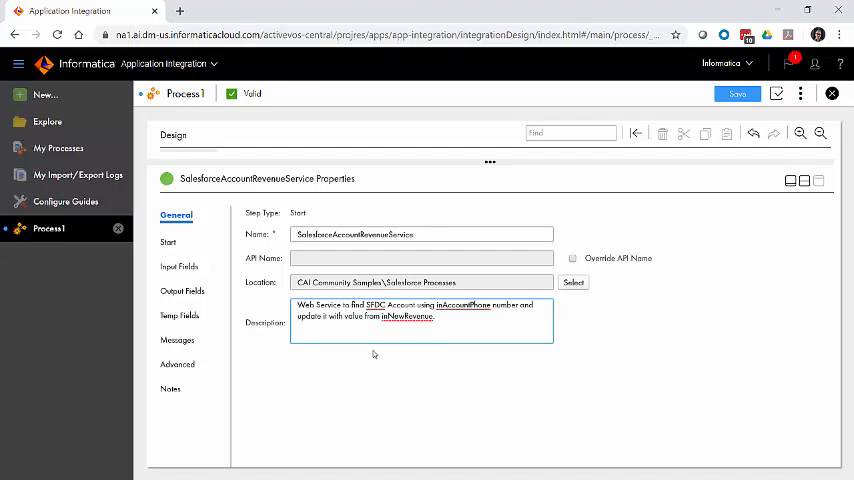
{"action": "mouse_move", "coordinate": [432, 302]}
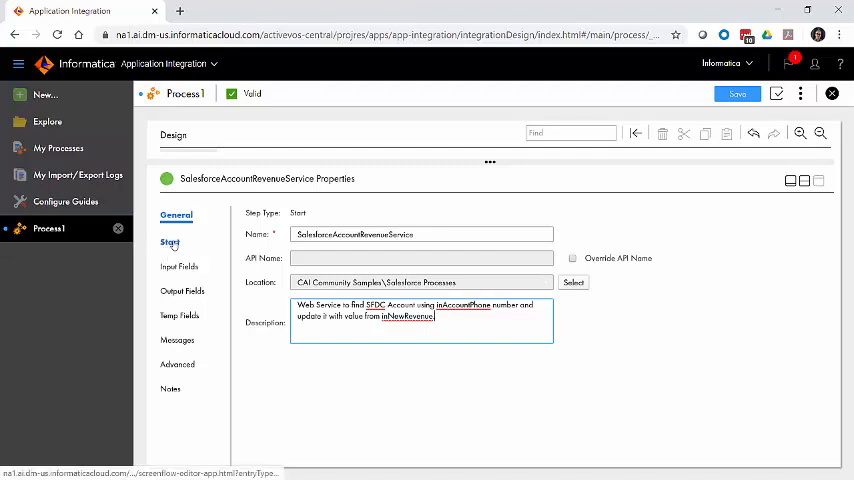
- Keep REST/SOAP as the Start binding and allow anonymous access
{"action": "left_click", "coordinate": [170, 239]}
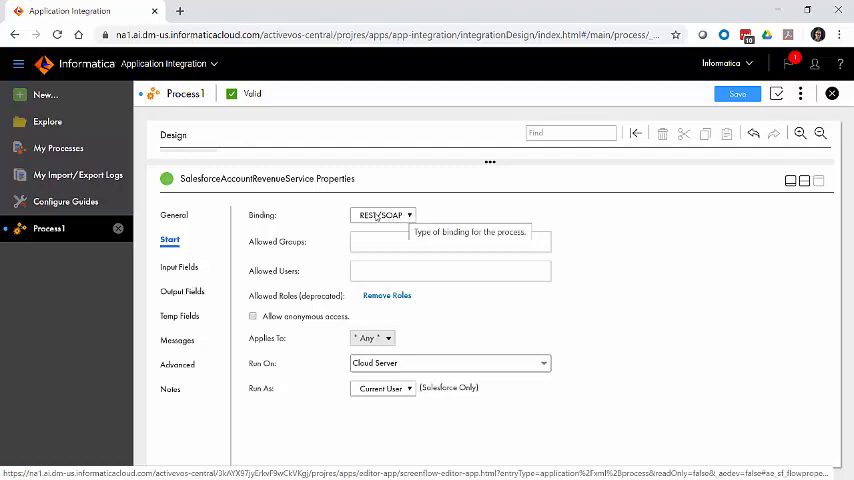
{"action": "left_click", "coordinate": [383, 214]}
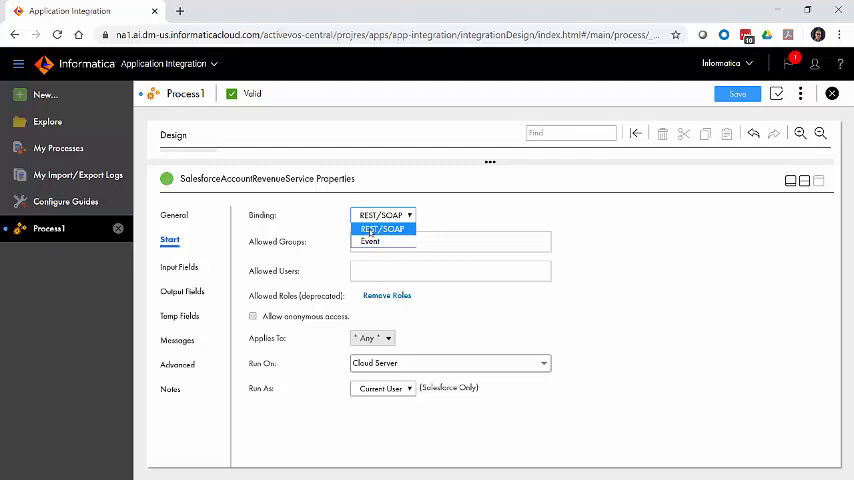
{"action": "left_click", "coordinate": [382, 228]}
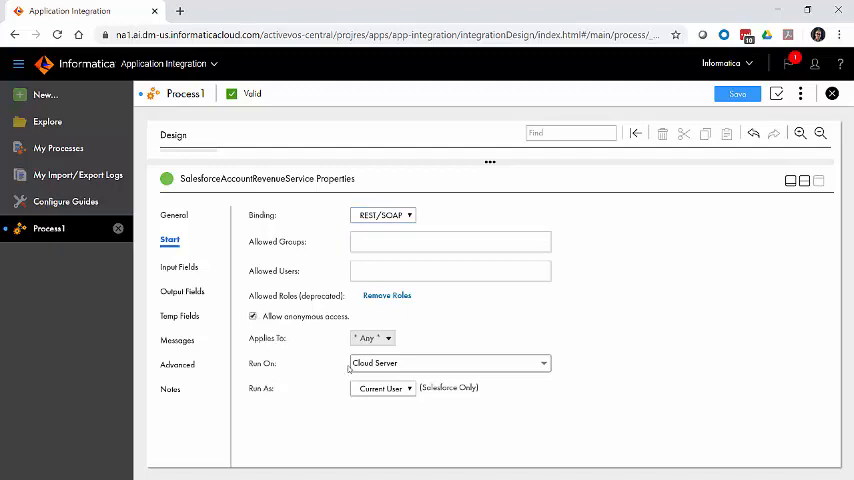
{"action": "mouse_move", "coordinate": [478, 363]}
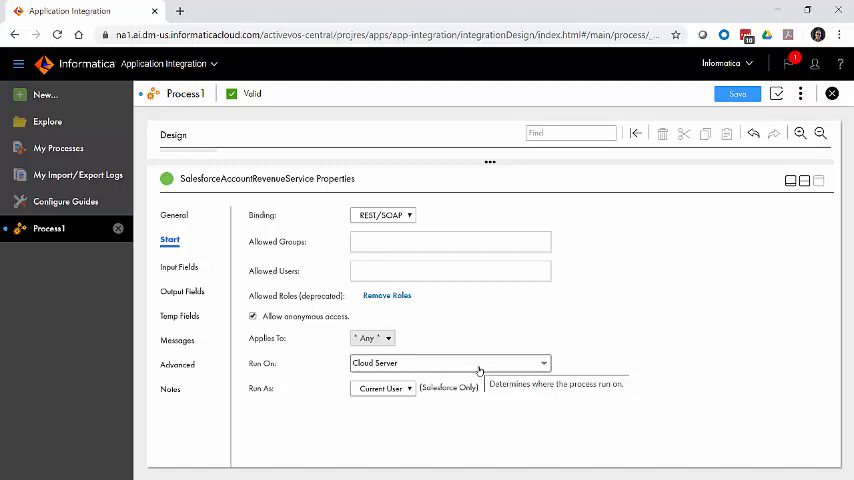
{"action": "mouse_move", "coordinate": [479, 371]}
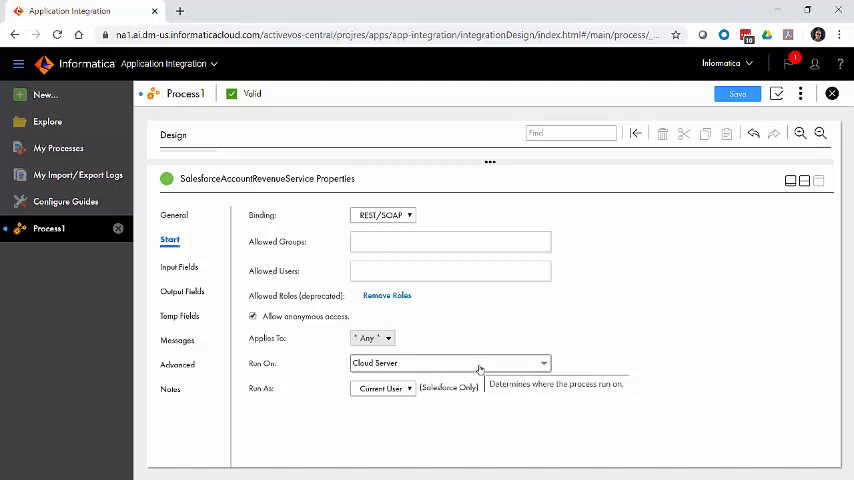
{"action": "mouse_move", "coordinate": [480, 368]}
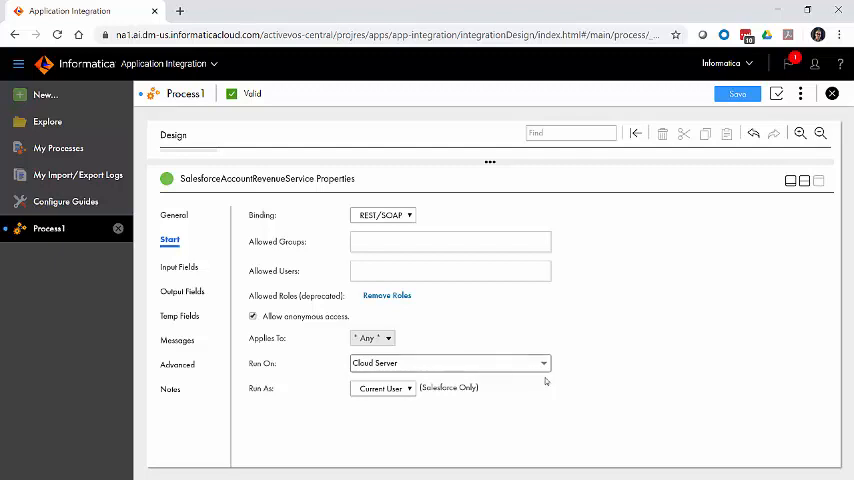
{"action": "mouse_move", "coordinate": [502, 378]}
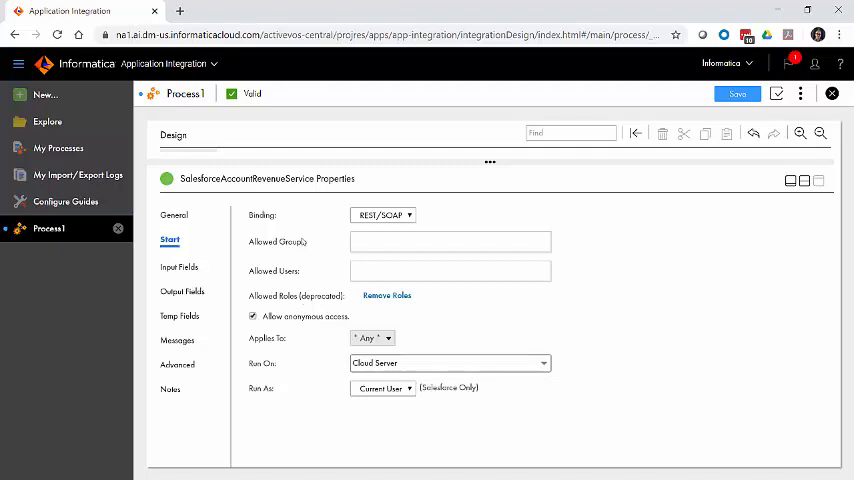
{"action": "left_click", "coordinate": [183, 264]}
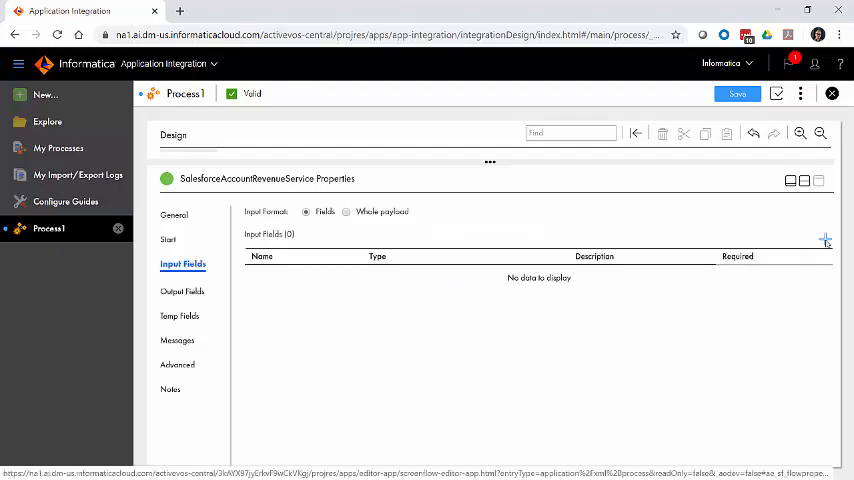
- Add input fields inAccountPhone as Text and inNewRevenue as Number
{"action": "left_click", "coordinate": [824, 239]}
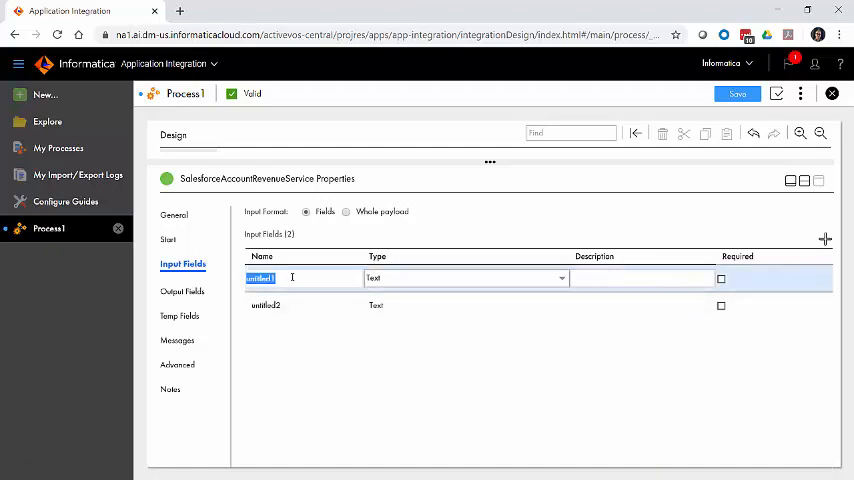
{"action": "type", "text": "inAccount"}
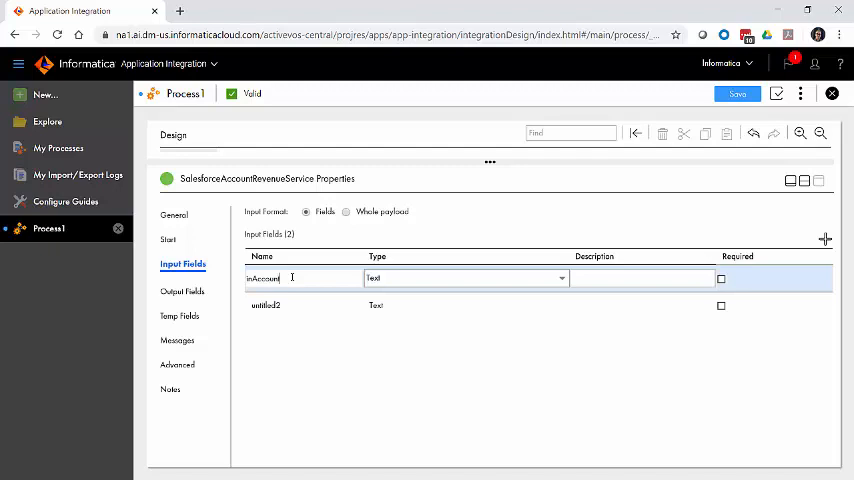
{"action": "type", "text": "Phone"}
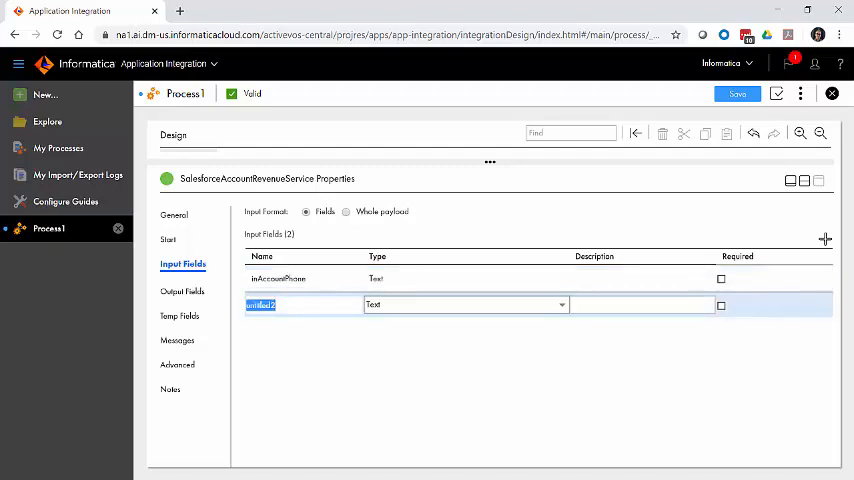
{"action": "type", "text": "iN"}
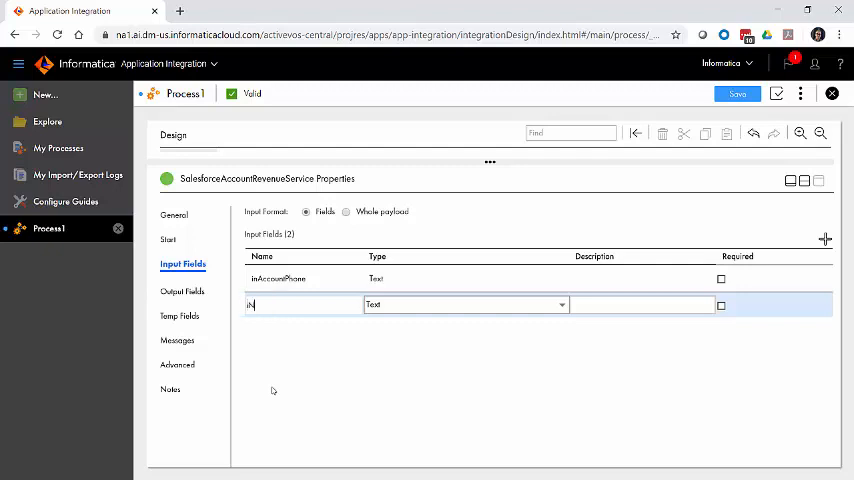
{"action": "type", "text": "f"}
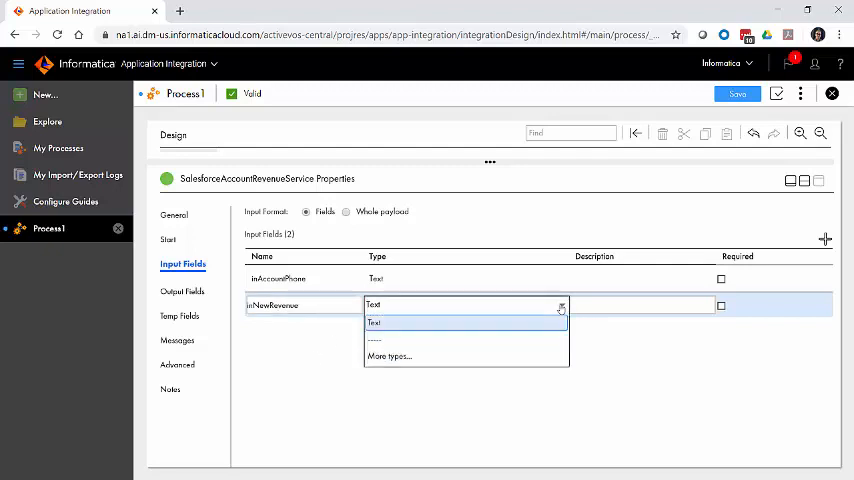
{"action": "left_click", "coordinate": [388, 356]}
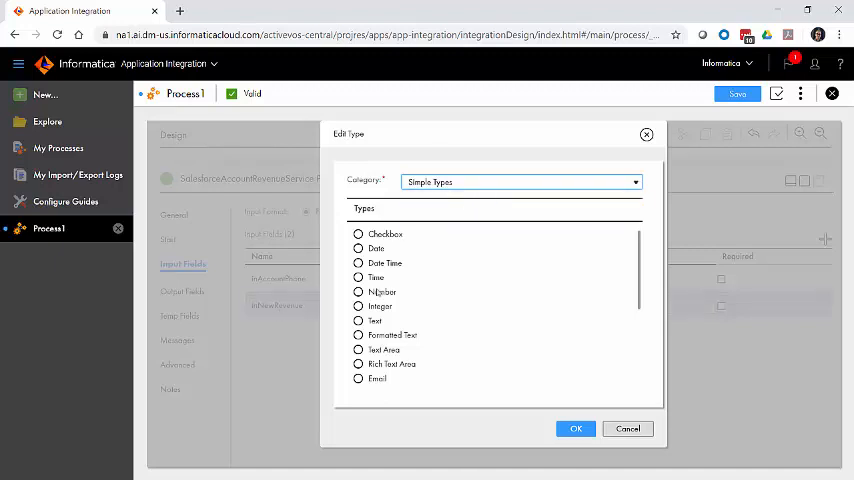
{"action": "left_click", "coordinate": [358, 291]}
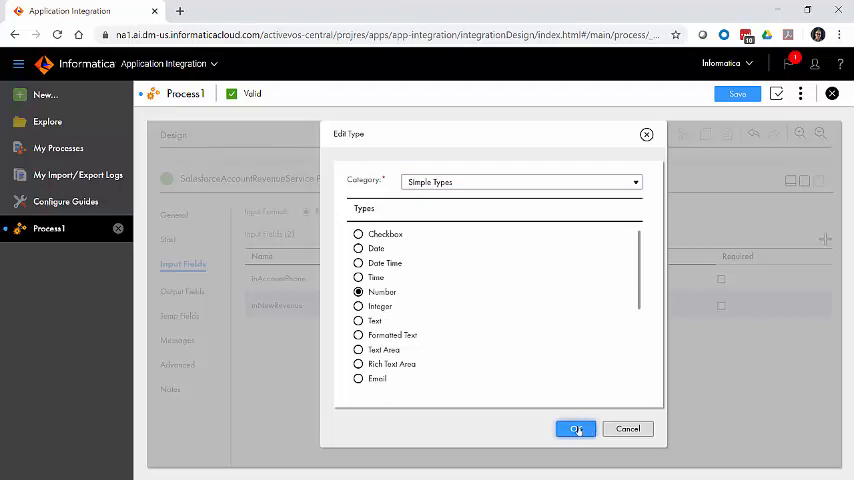
{"action": "left_click", "coordinate": [575, 428]}
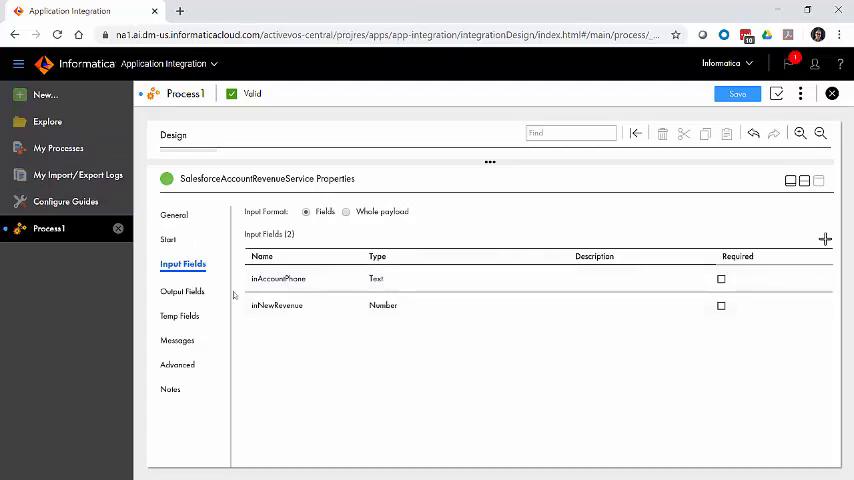
- Add output fields outMessage, outAccountID and outAccountName
{"action": "left_click", "coordinate": [186, 288]}
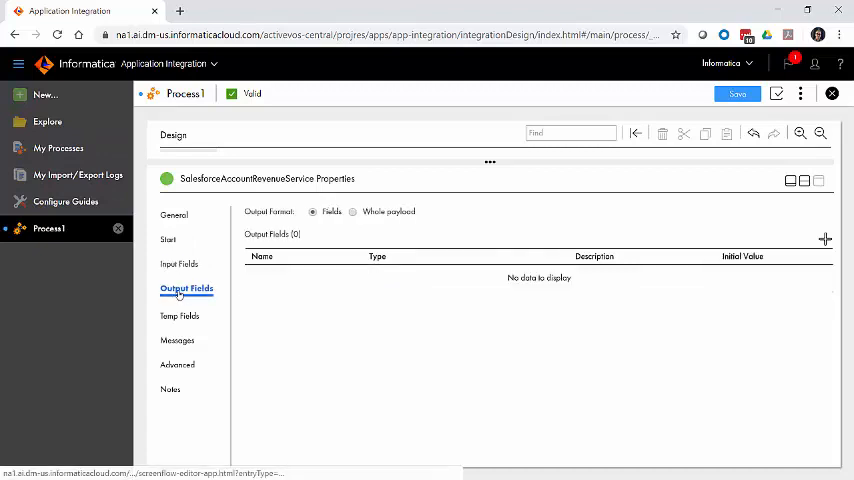
{"action": "mouse_move", "coordinate": [327, 364]}
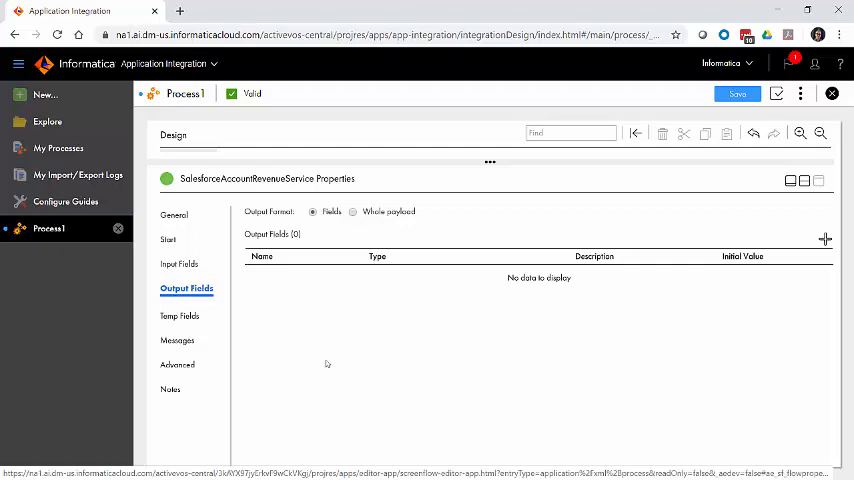
{"action": "mouse_move", "coordinate": [509, 113]}
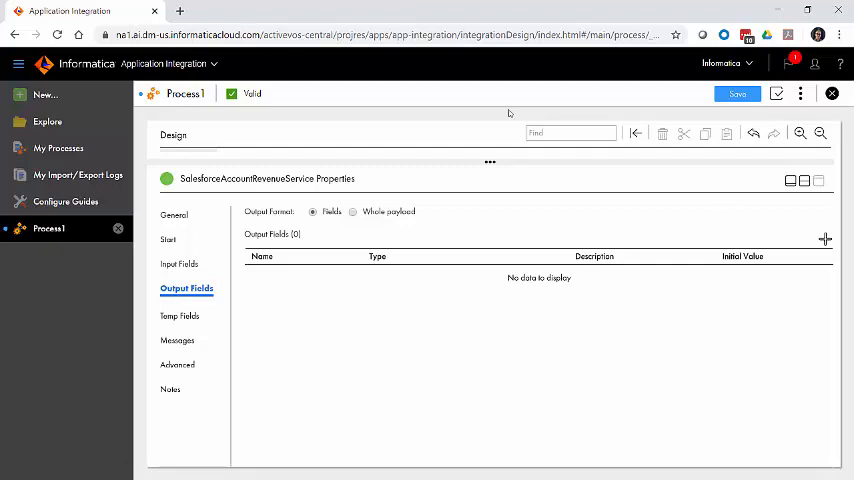
{"action": "left_click", "coordinate": [824, 238]}
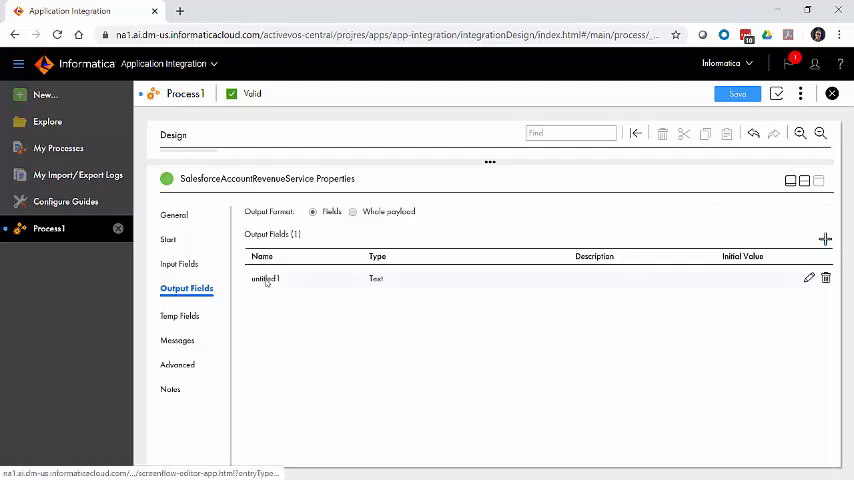
{"action": "double_click", "coordinate": [265, 278]}
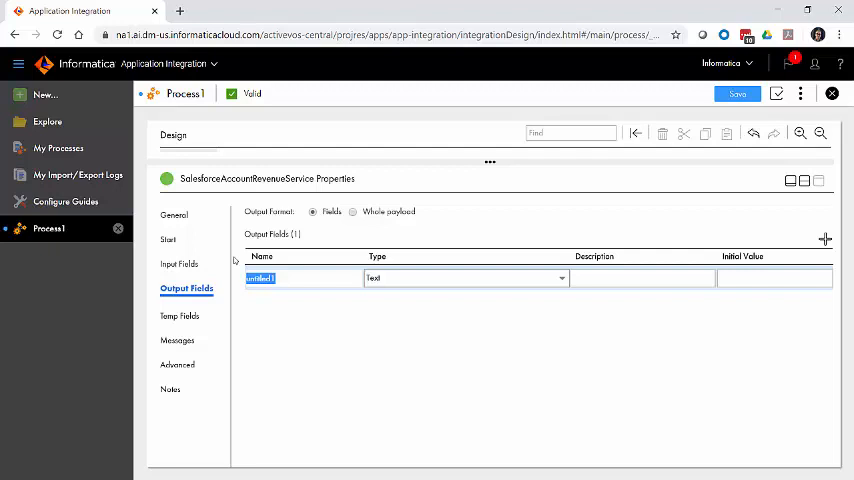
{"action": "type", "text": "outMessage"}
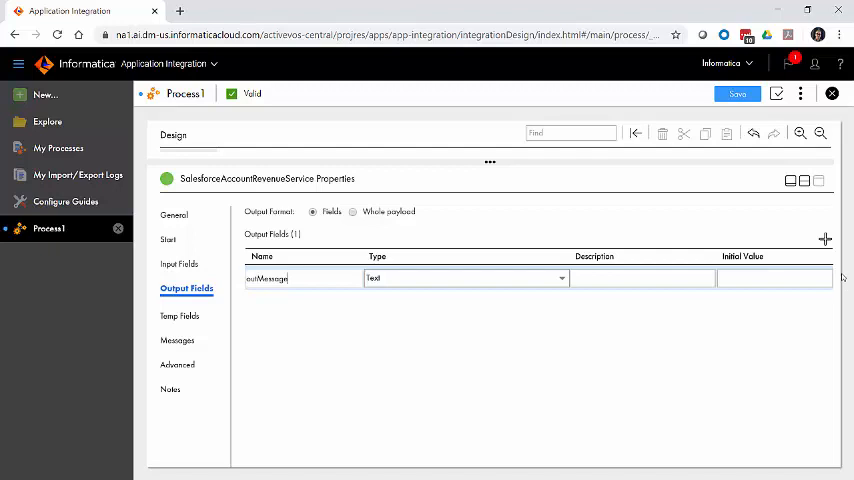
{"action": "left_click", "coordinate": [824, 239]}
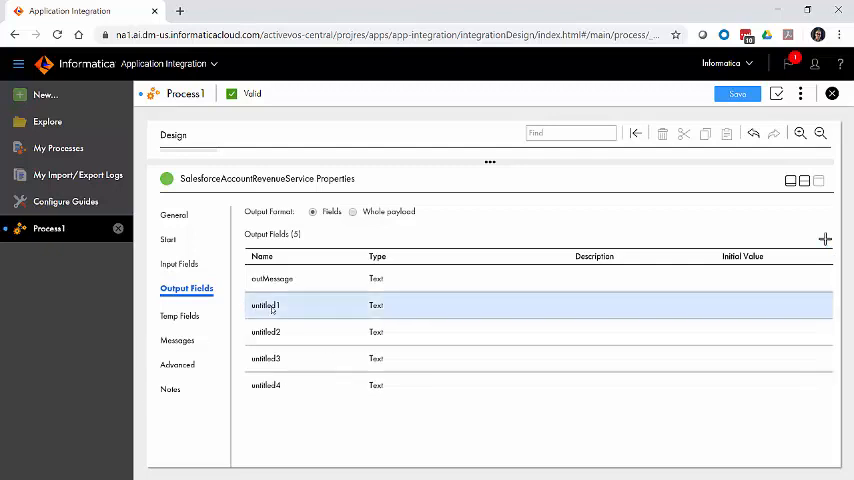
{"action": "double_click", "coordinate": [265, 305]}
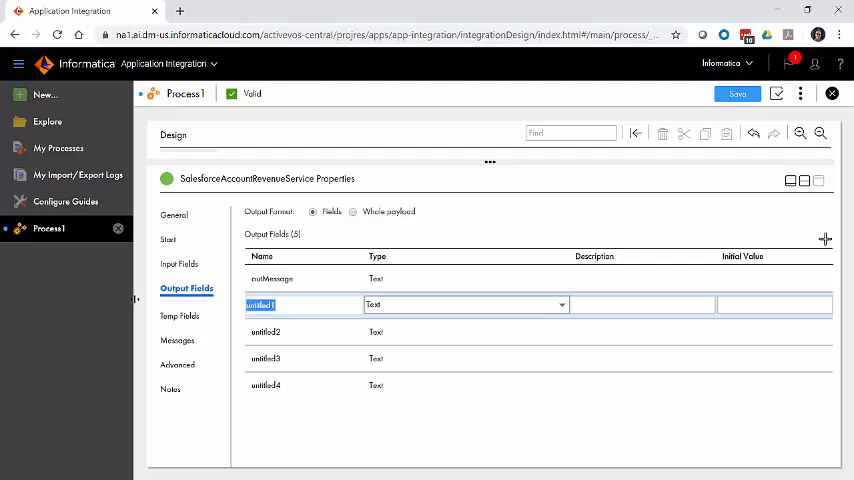
{"action": "type", "text": "outAccountID"}
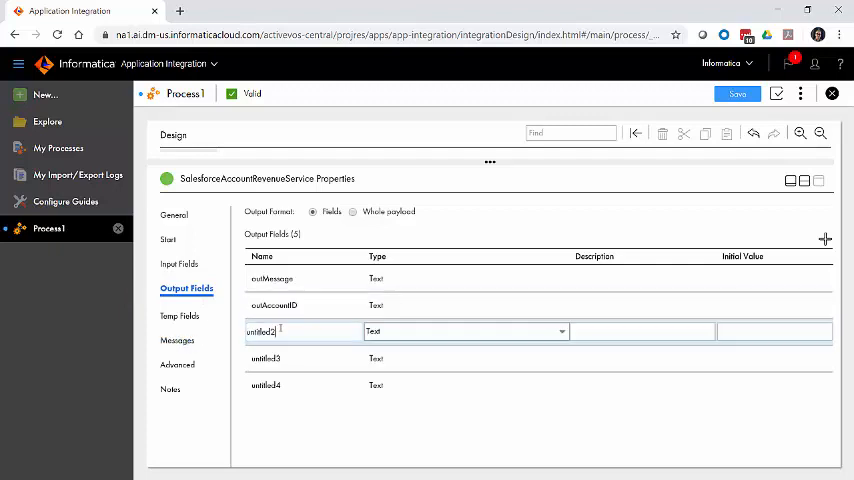
{"action": "type", "text": "outAccountName"}
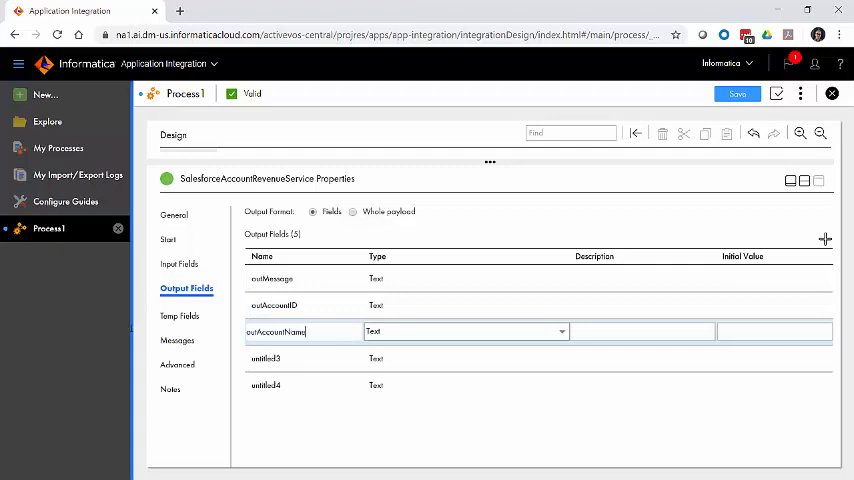
{"action": "left_click", "coordinate": [290, 358]}
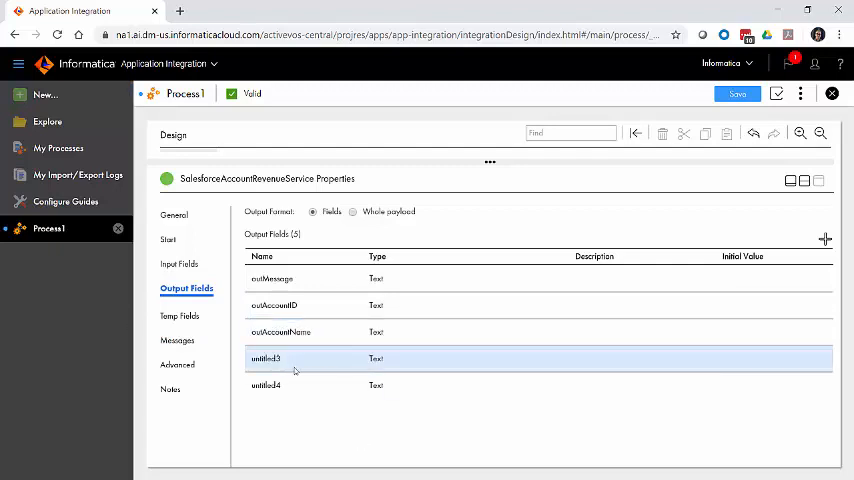
- Add outAccountOwnerManager, outAccountRevenue and outOldRevenue, making both revenue fields Number
{"action": "left_click", "coordinate": [290, 358]}
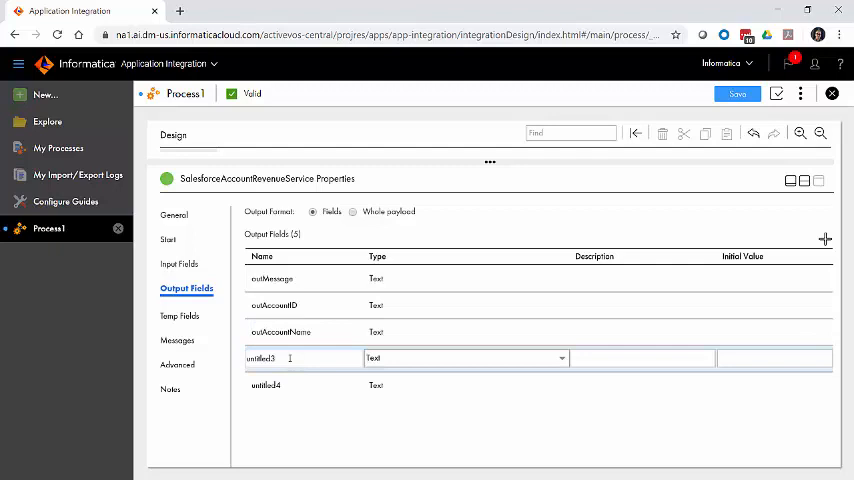
{"action": "double_click", "coordinate": [260, 358]}
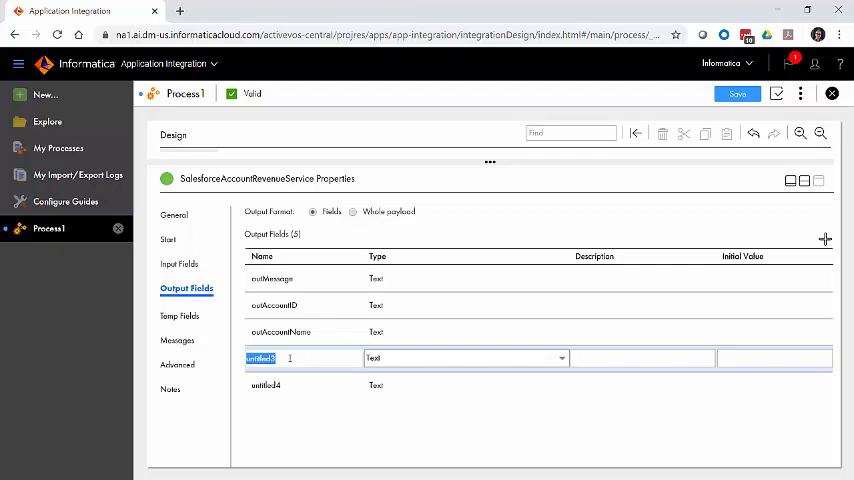
{"action": "type", "text": "outAccountOwnerManager"}
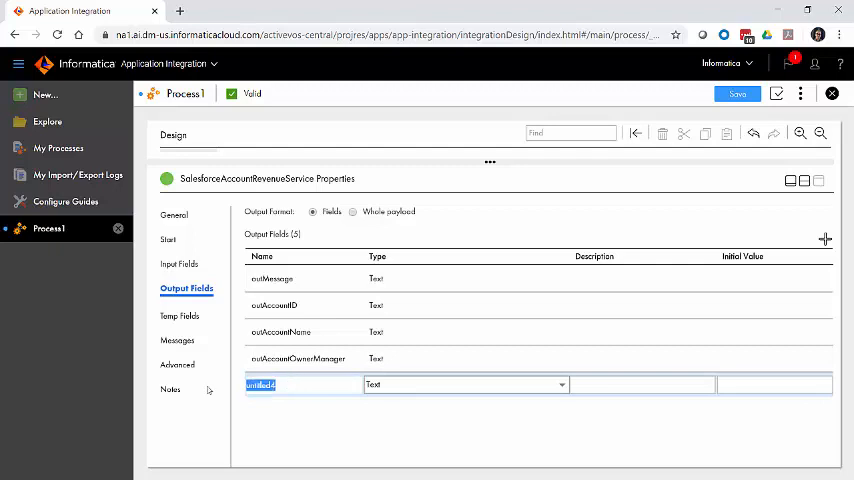
{"action": "type", "text": "outAccountRevenue"}
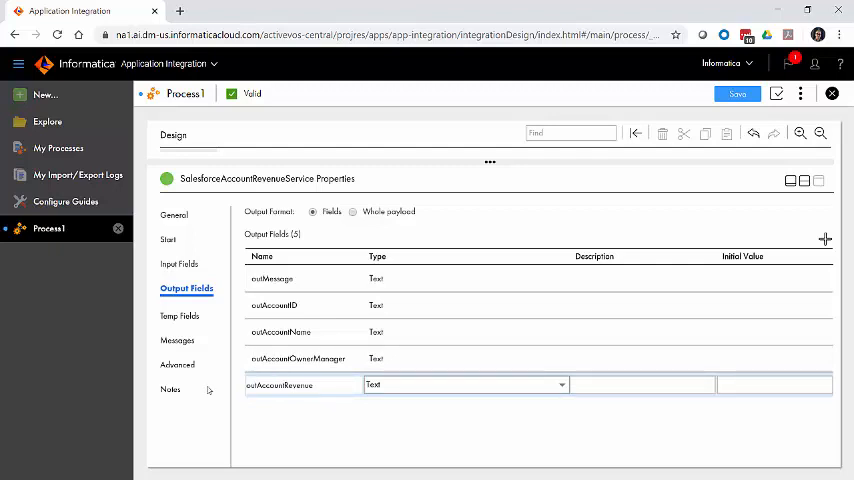
{"action": "left_click", "coordinate": [825, 239]}
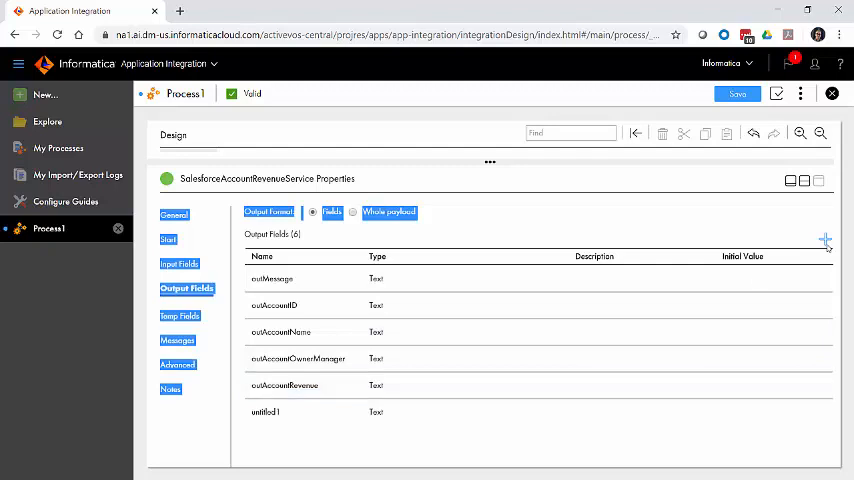
{"action": "double_click", "coordinate": [265, 411]}
{"action": "type", "text": "outOldRevenue"}
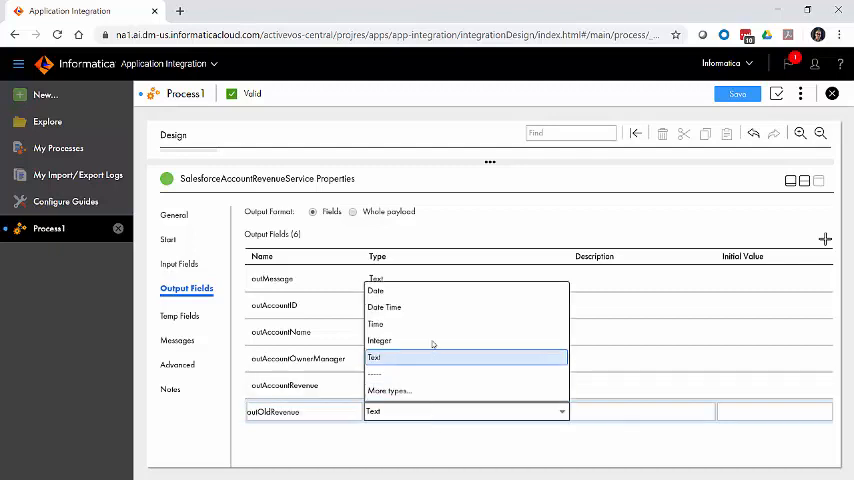
{"action": "left_click", "coordinate": [389, 390]}
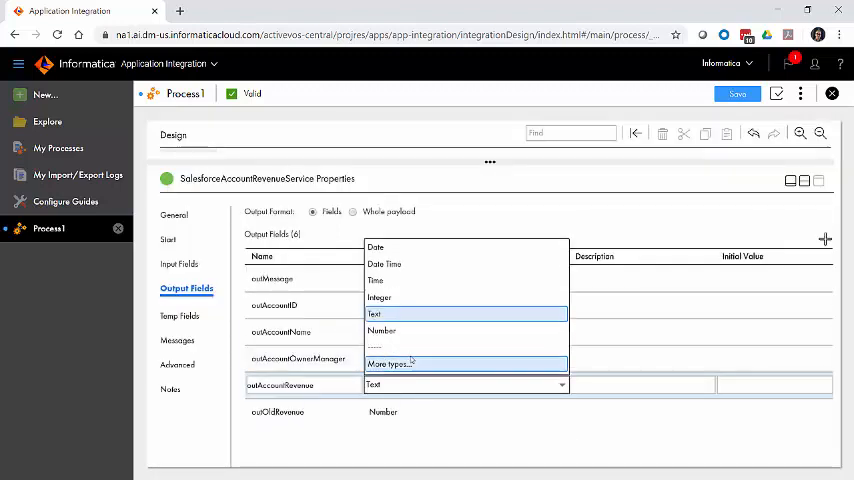
{"action": "left_click", "coordinate": [381, 331]}
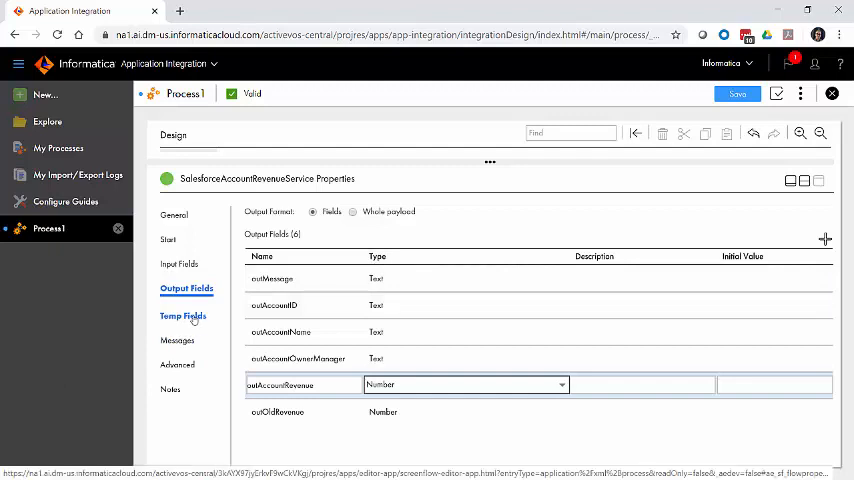
- Add a temporary field and name it My Account
{"action": "left_click", "coordinate": [183, 316]}
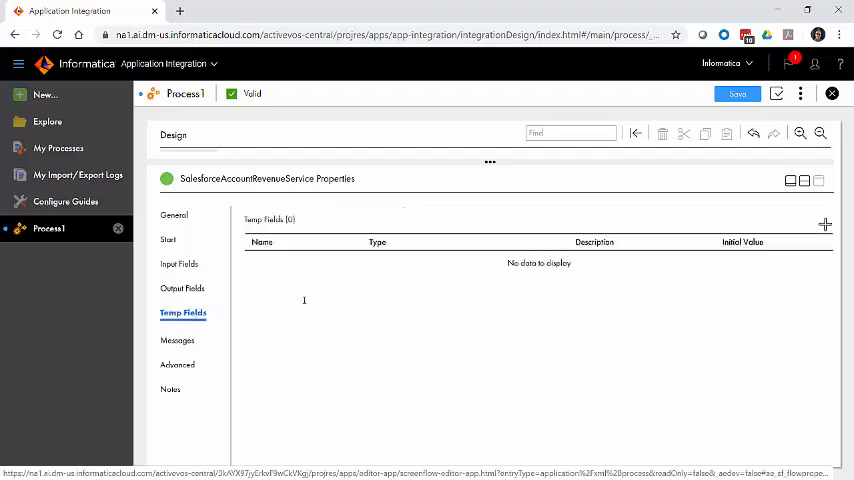
{"action": "left_click", "coordinate": [825, 224]}
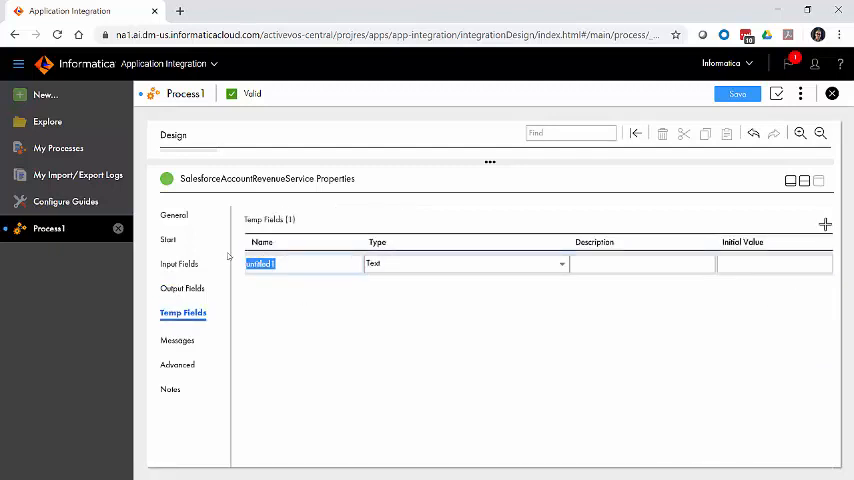
{"action": "type", "text": "My Account"}
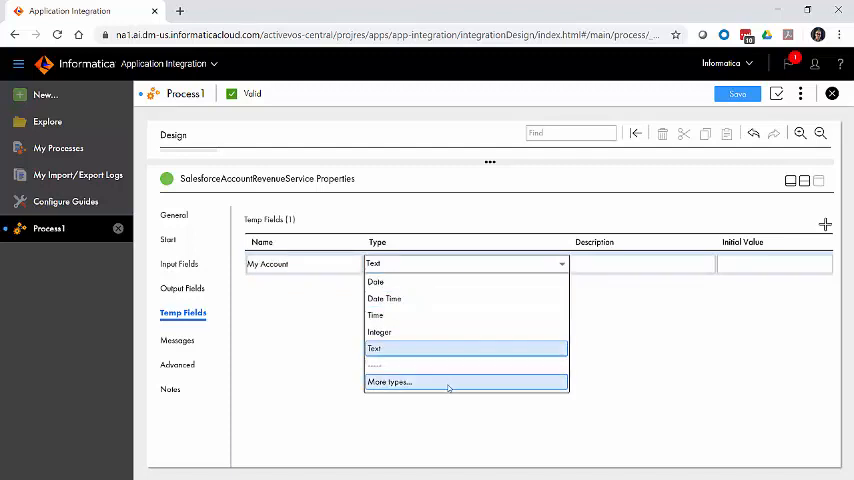
- Type My Account as Connection defined Types > Salesforce > Account
{"action": "left_click", "coordinate": [388, 381]}
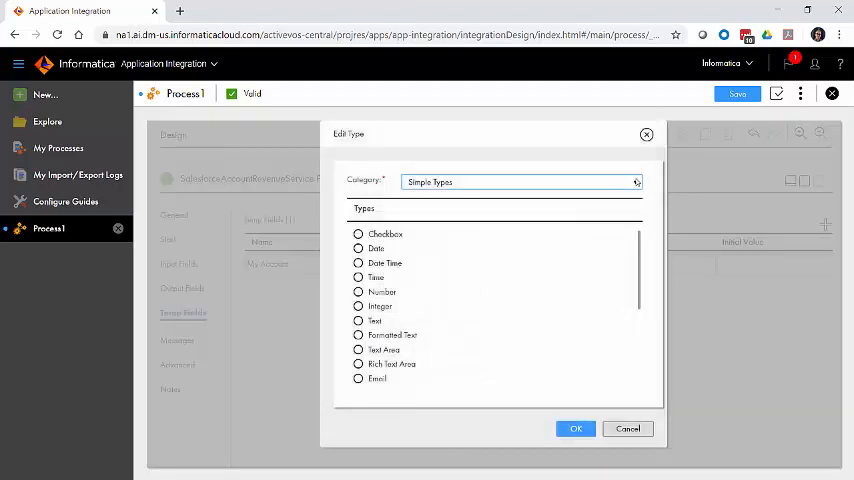
{"action": "left_click", "coordinate": [521, 182]}
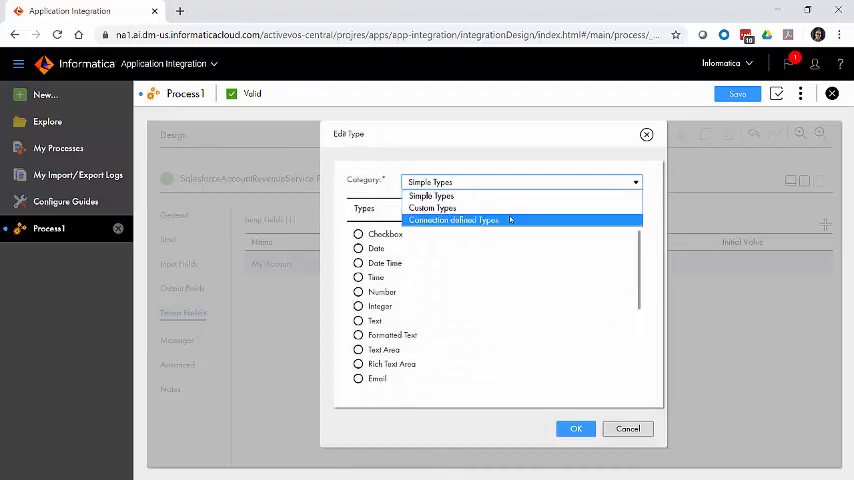
{"action": "left_click", "coordinate": [452, 220]}
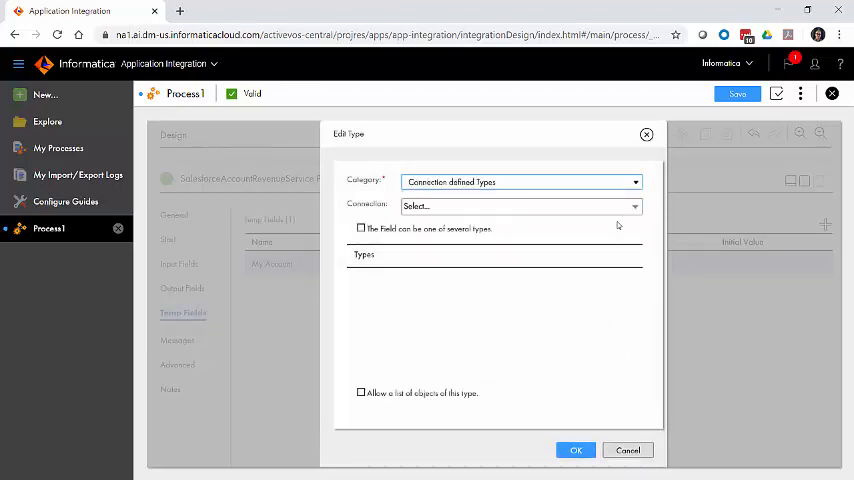
{"action": "left_click", "coordinate": [520, 205]}
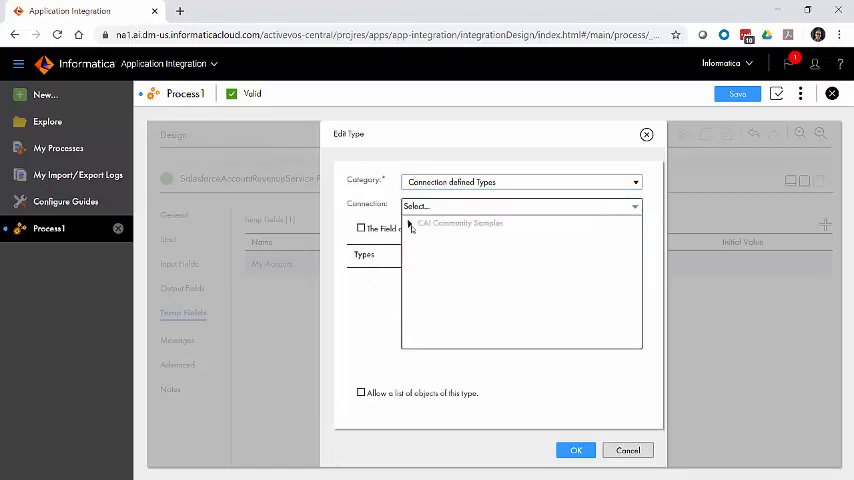
{"action": "left_click", "coordinate": [409, 223]}
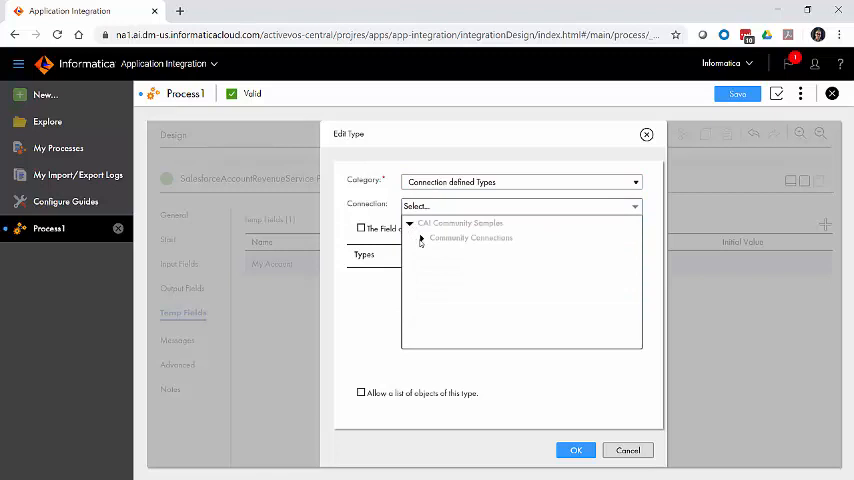
{"action": "left_click", "coordinate": [421, 238]}
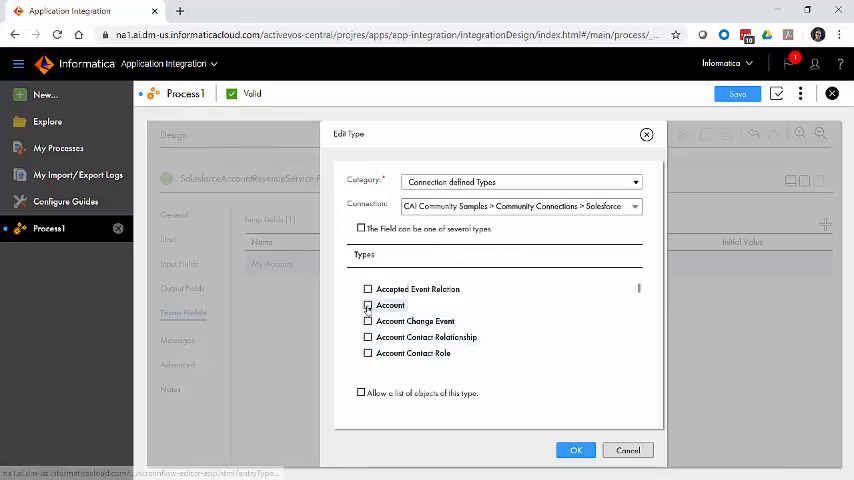
{"action": "left_click", "coordinate": [368, 305]}
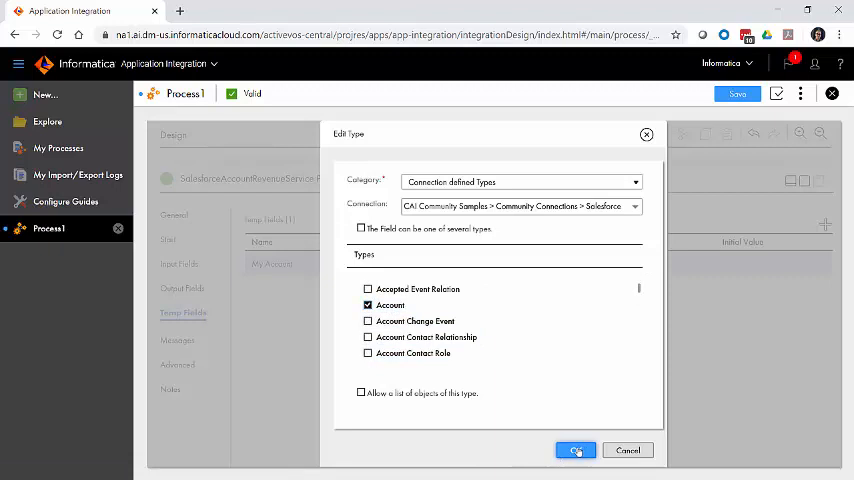
{"action": "left_click", "coordinate": [575, 450]}
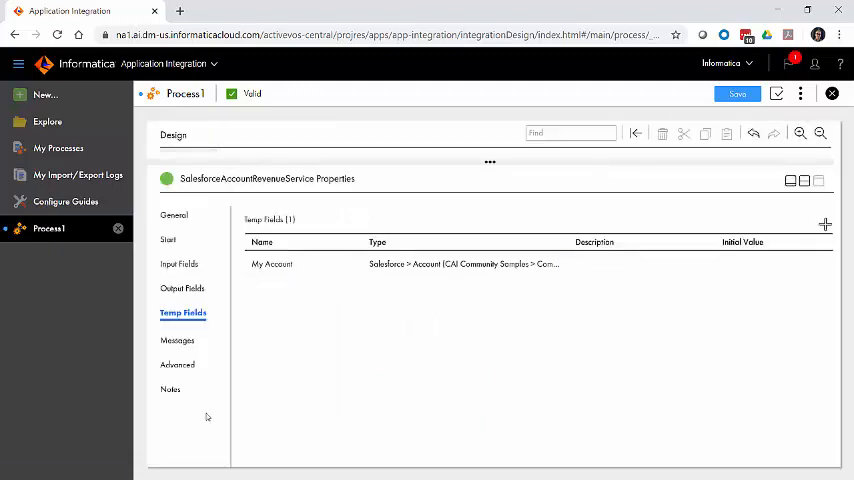
- Set the process tracing level to Verbose in the advanced settings
{"action": "left_click", "coordinate": [177, 364]}
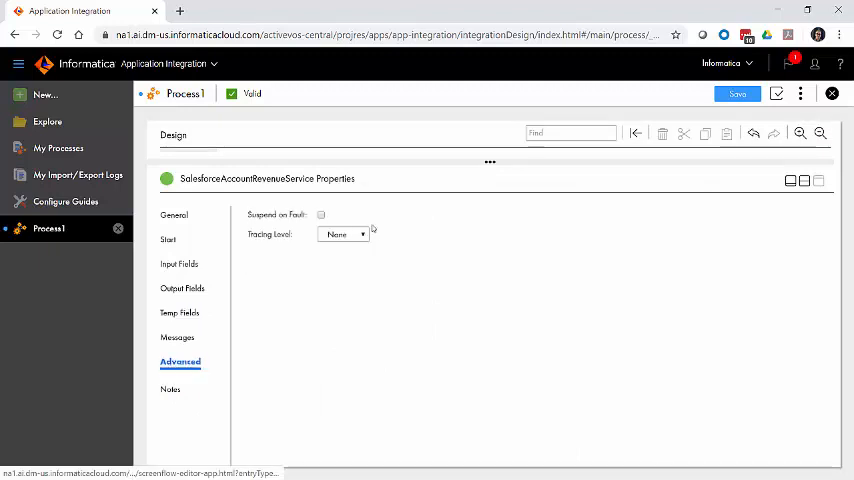
{"action": "left_click", "coordinate": [343, 233]}
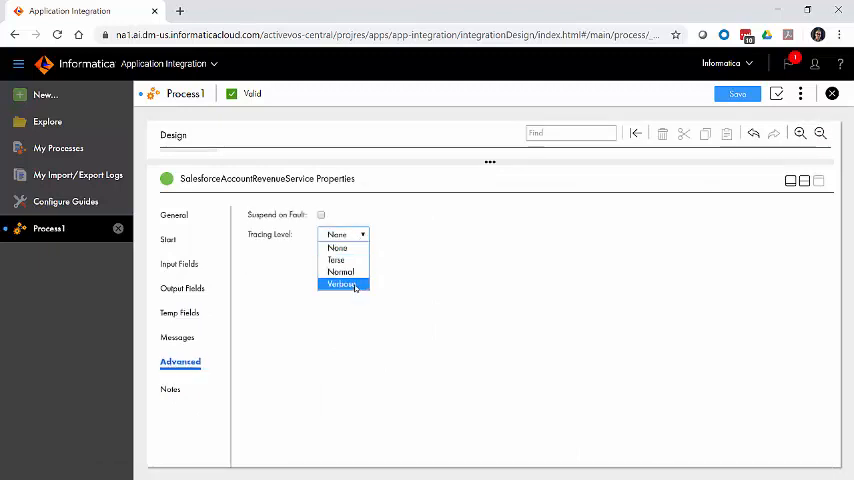
{"action": "left_click", "coordinate": [342, 284]}
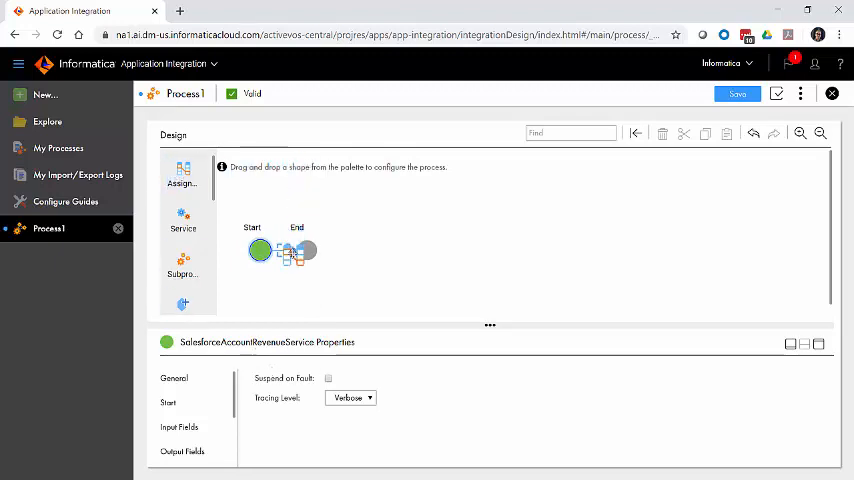
- Drop an Assignment step between Start and End, naming it 'Query SFDC Account by Phone'
{"action": "left_click_drag", "start_coordinate": [183, 167], "coordinate": [340, 233]}
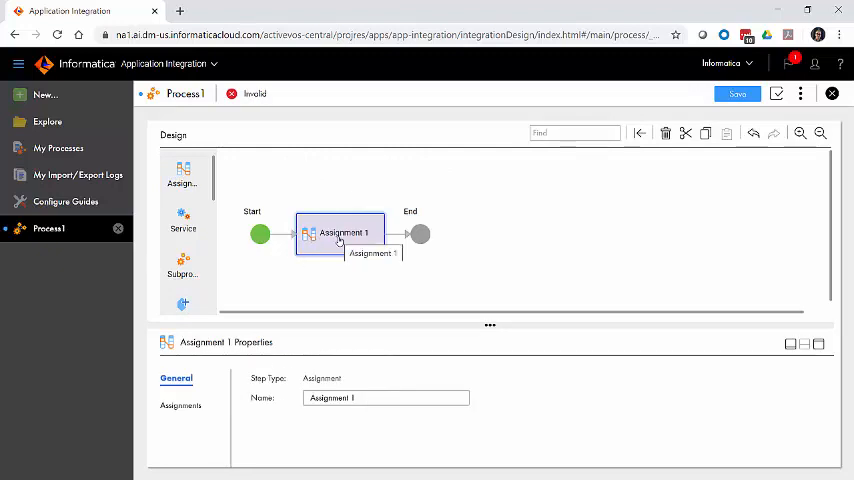
{"action": "mouse_move", "coordinate": [539, 381]}
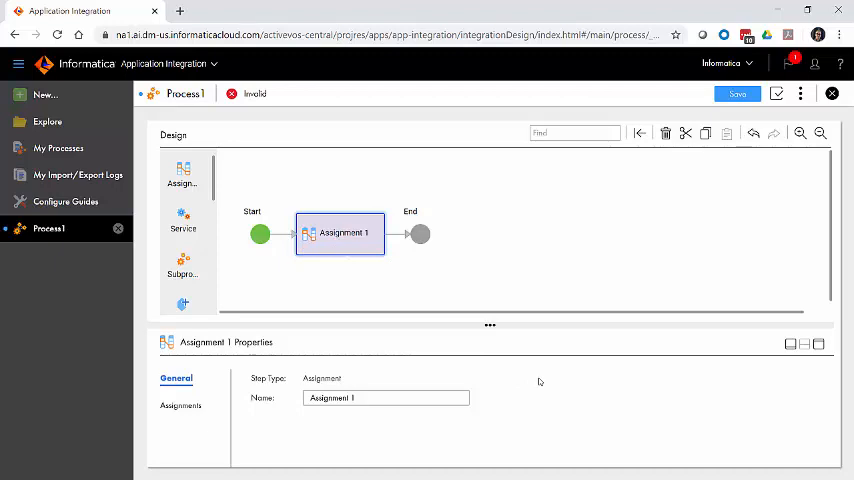
{"action": "mouse_move", "coordinate": [192, 465]}
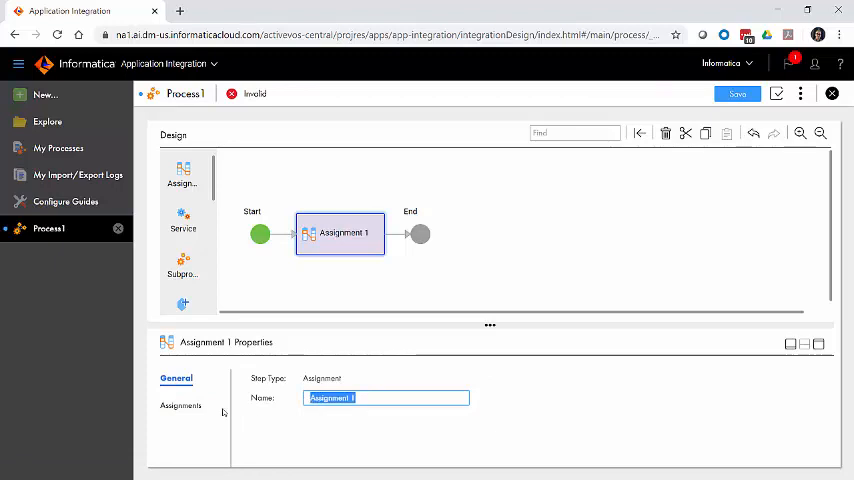
{"action": "type", "text": "Query SFDC Account by Phone"}
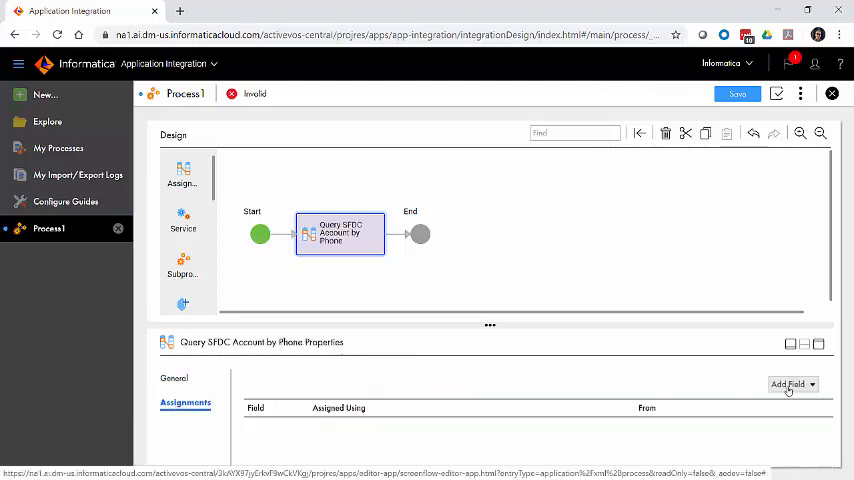
- Add My Account to the Query SFDC Account by Phone step, assigned using Query
{"action": "left_click", "coordinate": [792, 384]}
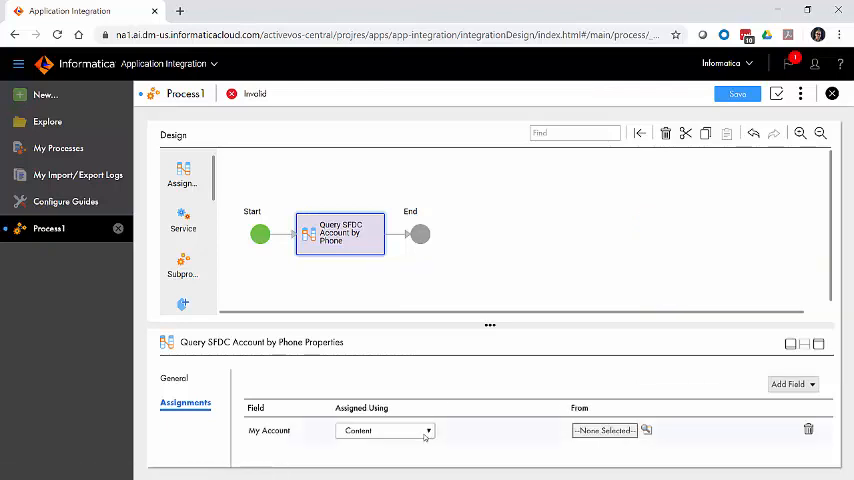
{"action": "left_click", "coordinate": [428, 430]}
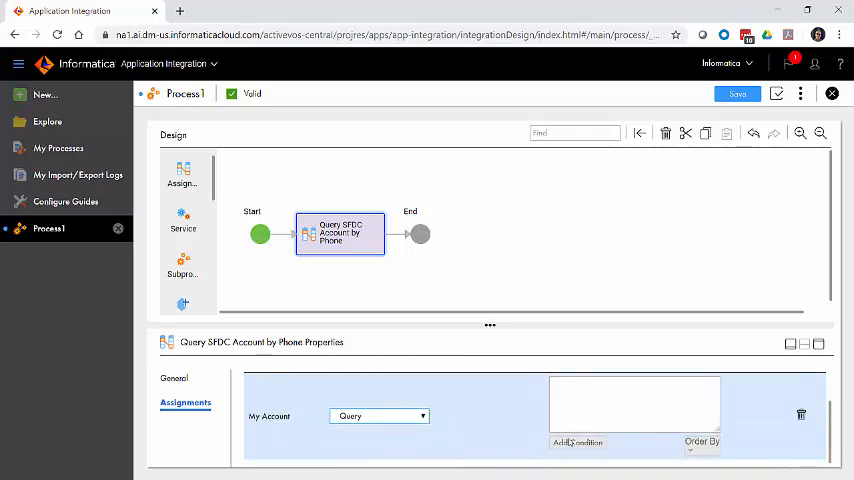
- Add a query condition: Account Phone equals the formula $input.inAccountPhone
{"action": "left_click", "coordinate": [576, 442]}
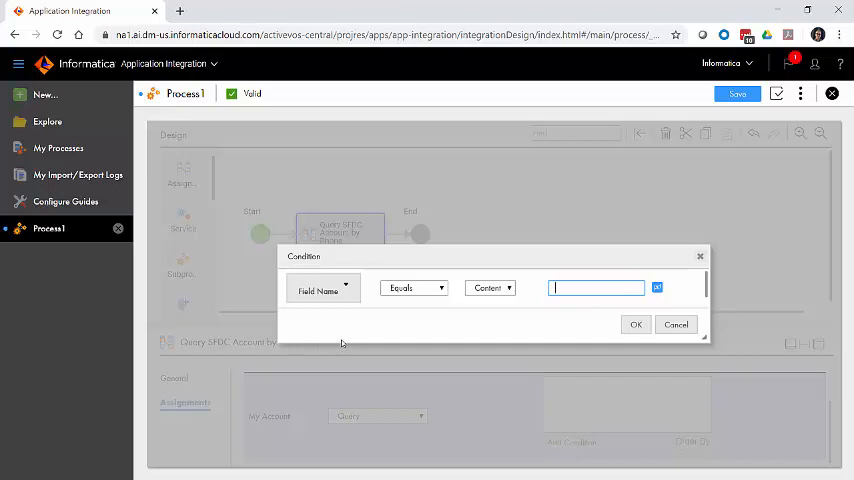
{"action": "left_click", "coordinate": [323, 288]}
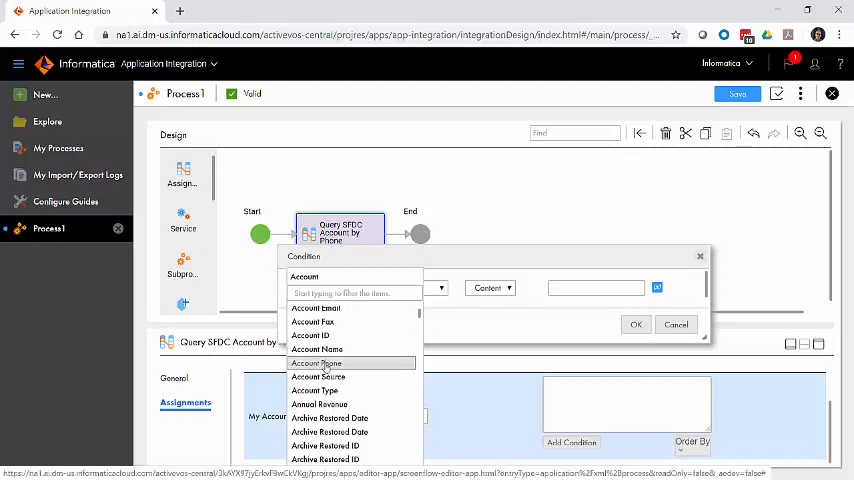
{"action": "left_click", "coordinate": [316, 363]}
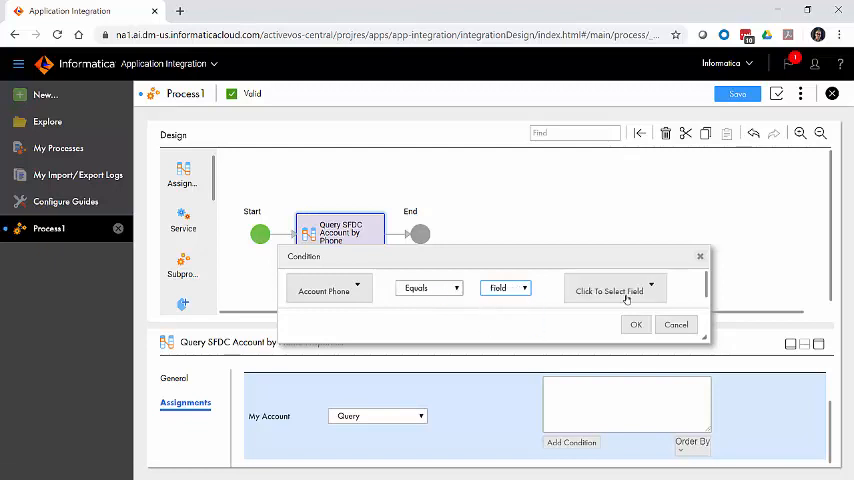
{"action": "left_click", "coordinate": [613, 290]}
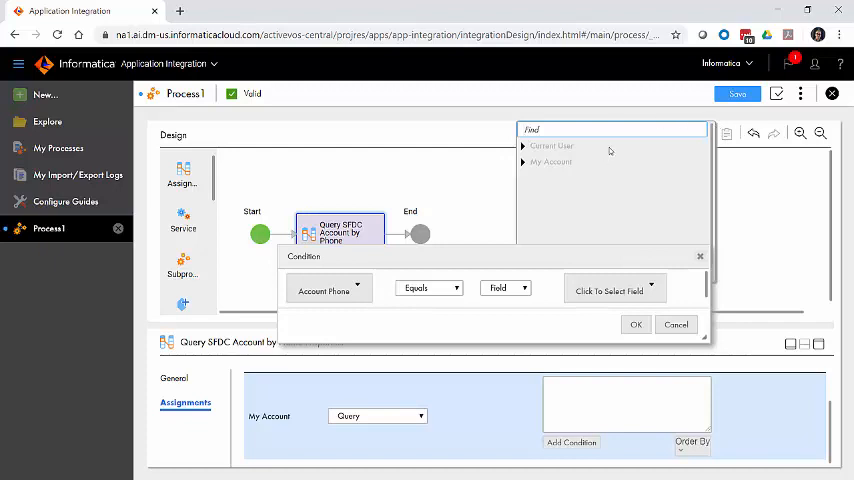
{"action": "mouse_move", "coordinate": [620, 188]}
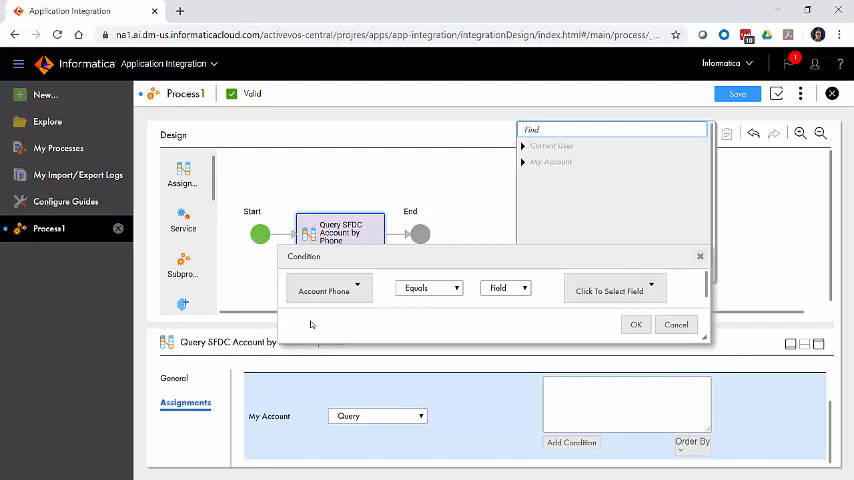
{"action": "mouse_move", "coordinate": [481, 190]}
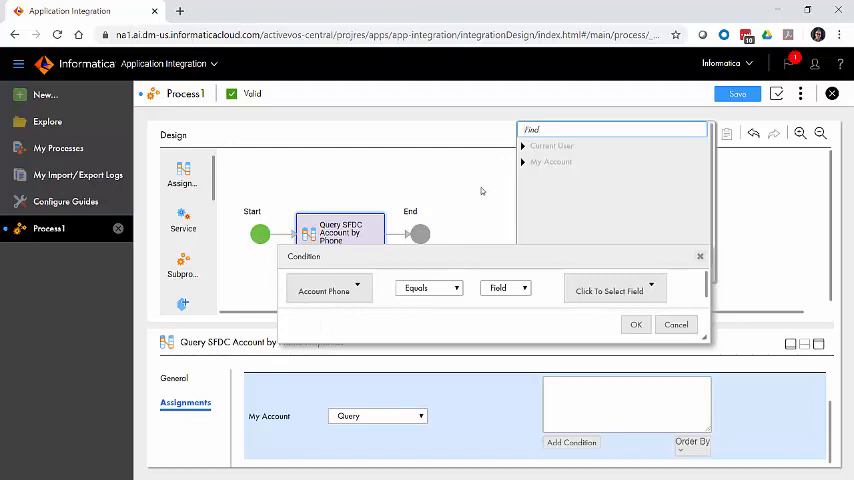
{"action": "left_click", "coordinate": [504, 288]}
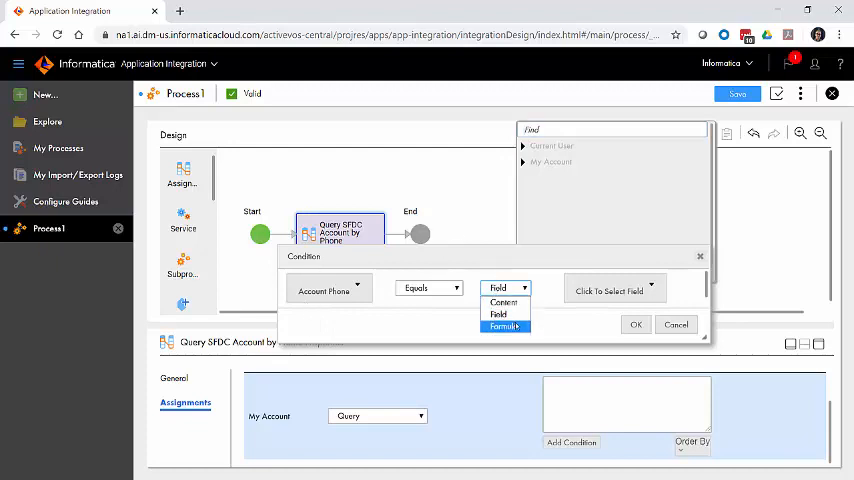
{"action": "left_click", "coordinate": [504, 326]}
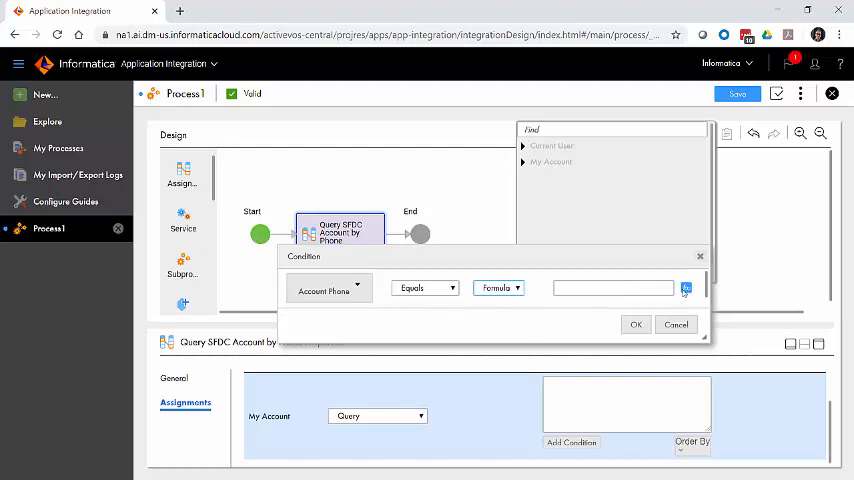
{"action": "left_click", "coordinate": [685, 288]}
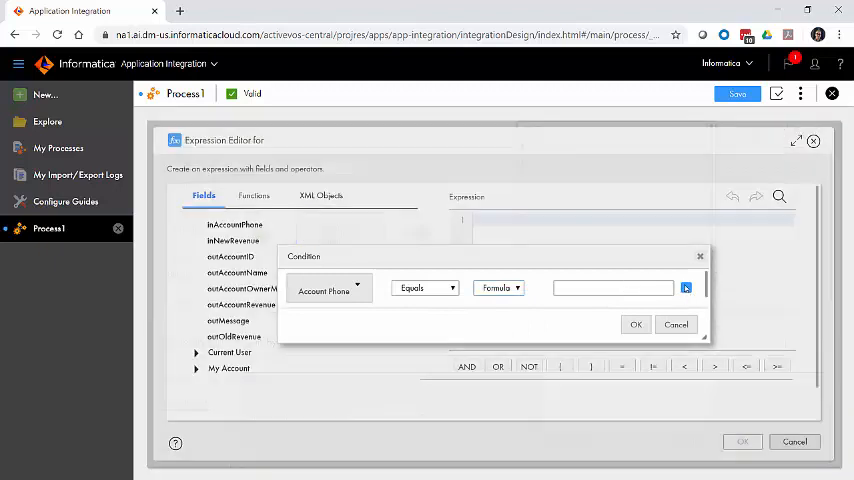
{"action": "left_click", "coordinate": [235, 224]}
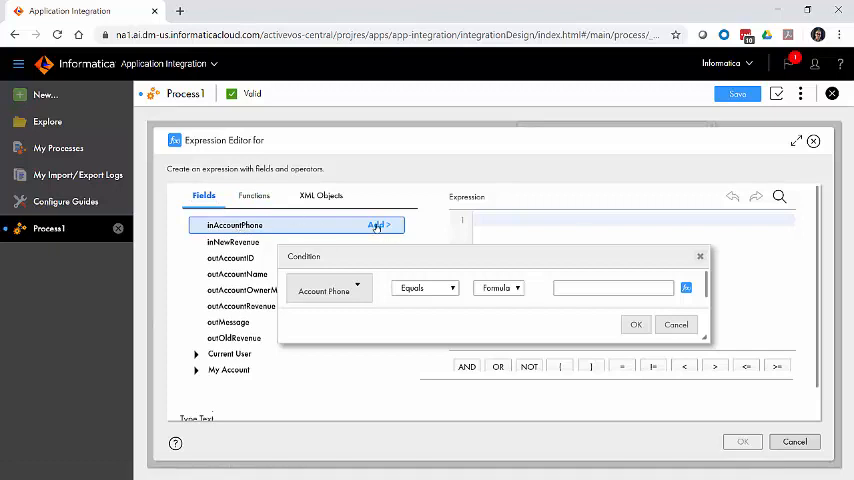
{"action": "left_click", "coordinate": [256, 195]}
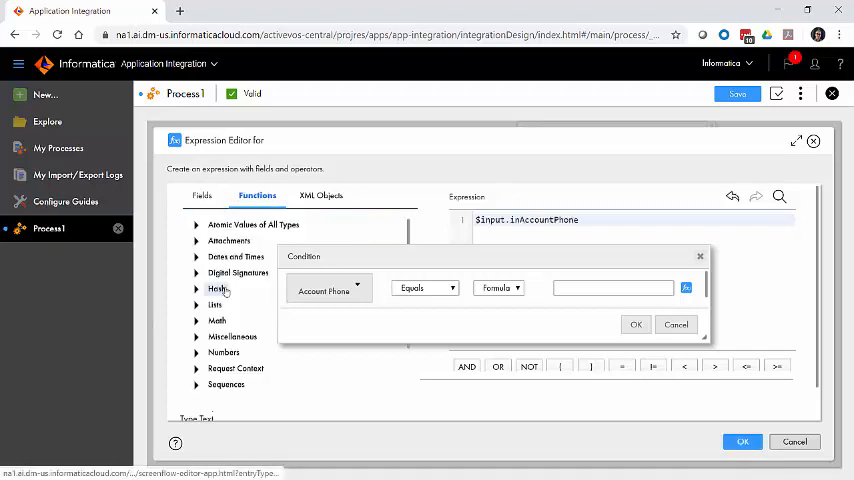
{"action": "left_click", "coordinate": [219, 339]}
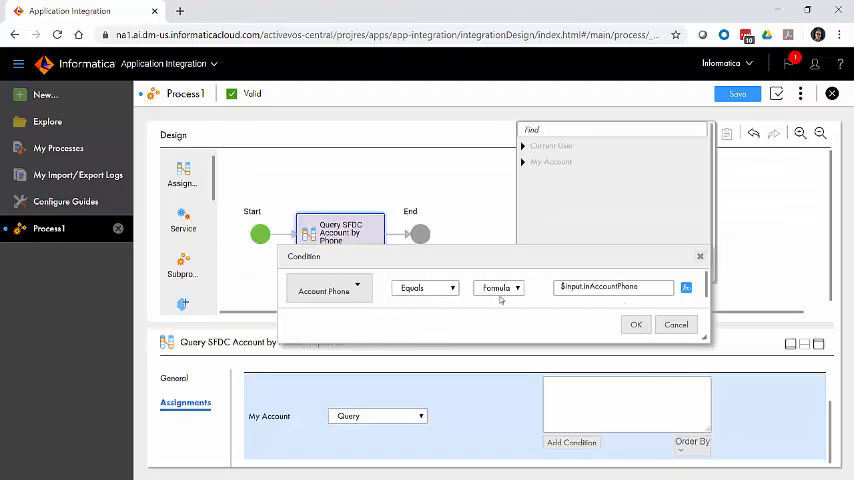
{"action": "left_click", "coordinate": [636, 324]}
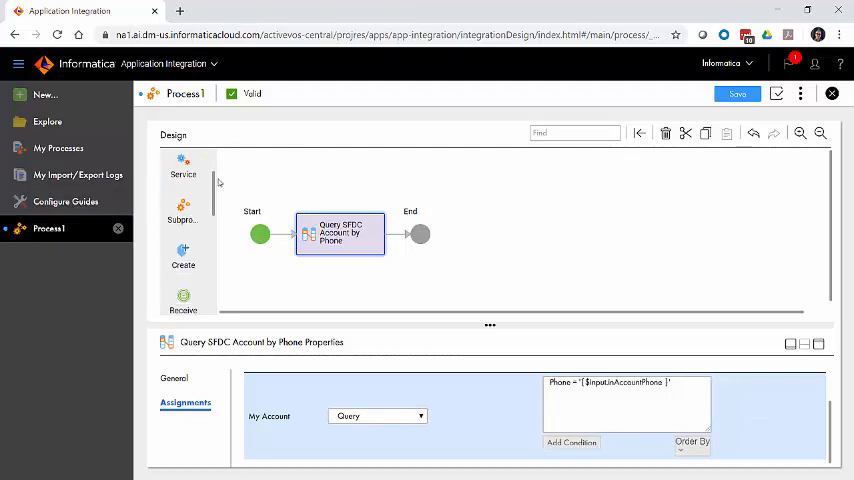
- Make the decision branch on whether My Account is set or not set
{"action": "scroll", "scroll_direction": "down", "scroll_amount": 3}
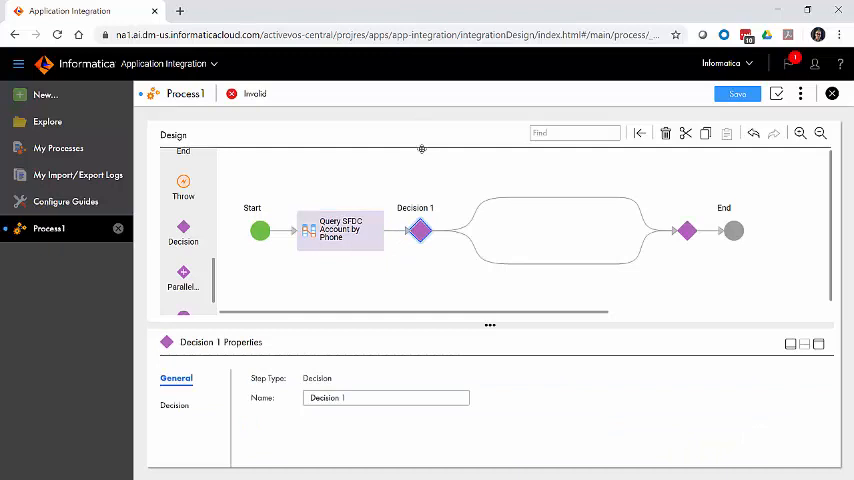
{"action": "mouse_move", "coordinate": [554, 277]}
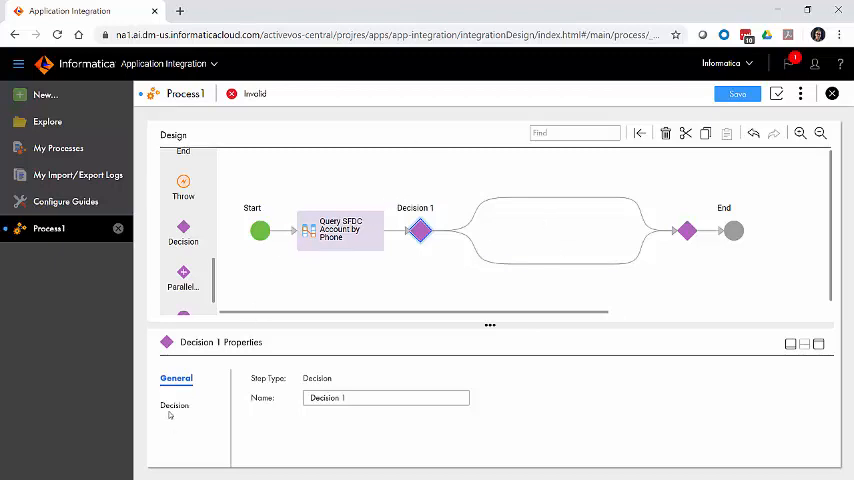
{"action": "left_click", "coordinate": [175, 402]}
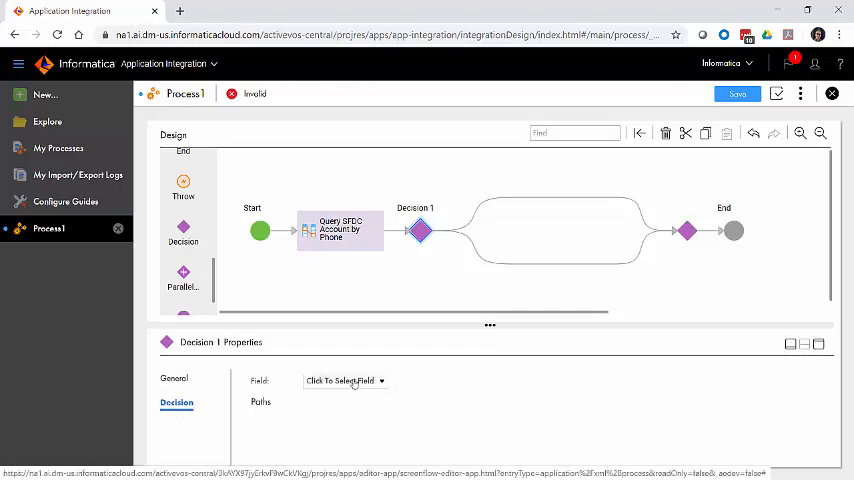
{"action": "left_click", "coordinate": [345, 380]}
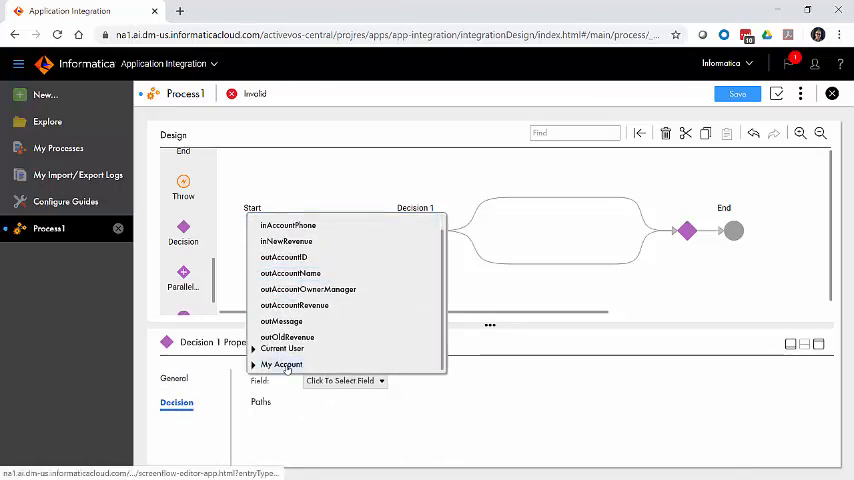
{"action": "left_click", "coordinate": [281, 364]}
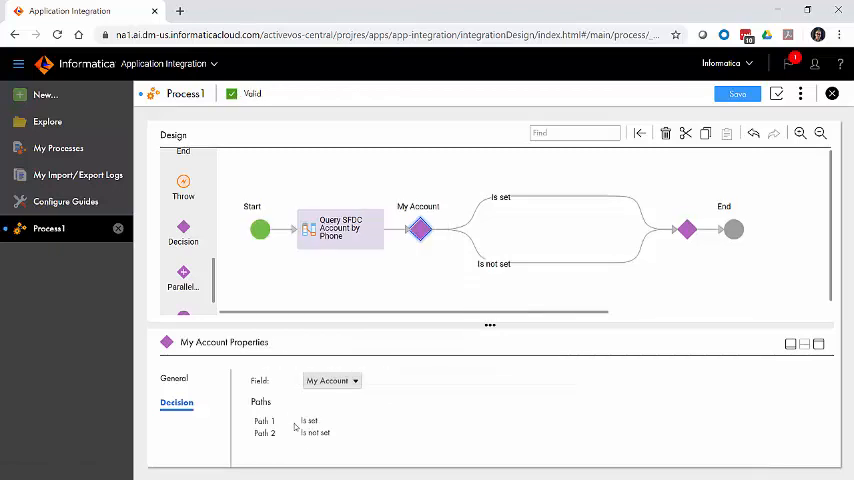
{"action": "mouse_move", "coordinate": [348, 441]}
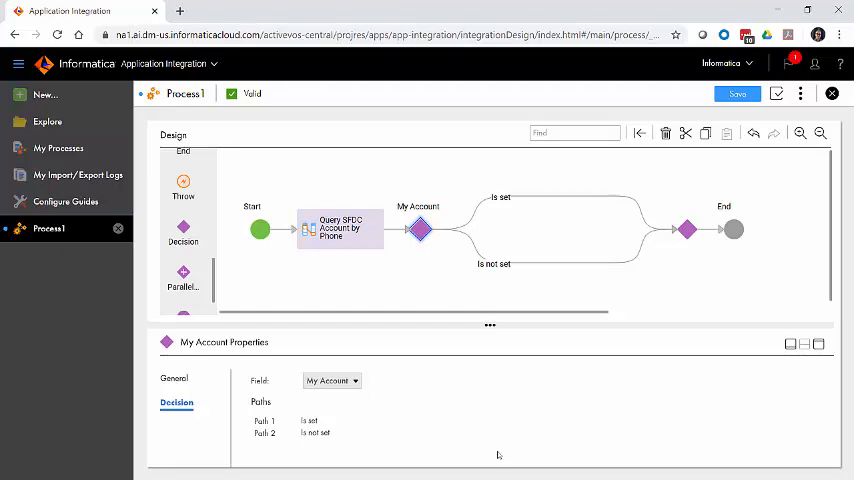
{"action": "mouse_move", "coordinate": [468, 405]}
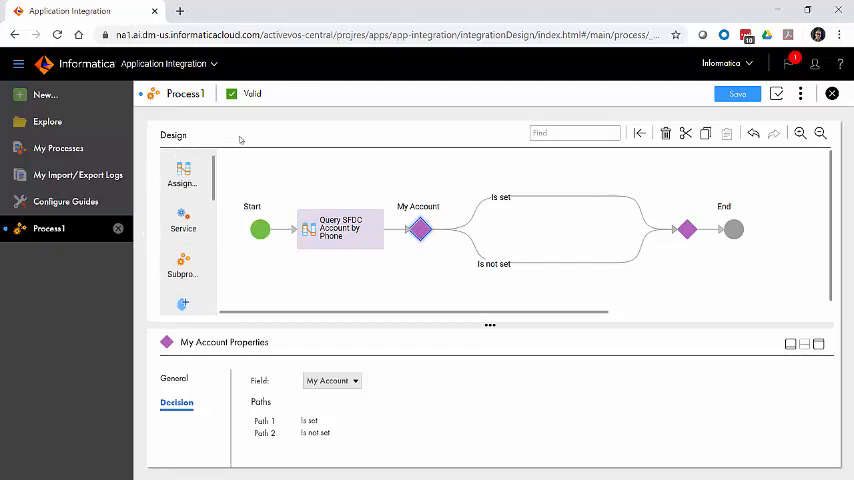
- Add an assignment step named 'Return Error Message to Caller' on the Is not set path
{"action": "left_click", "coordinate": [182, 172]}
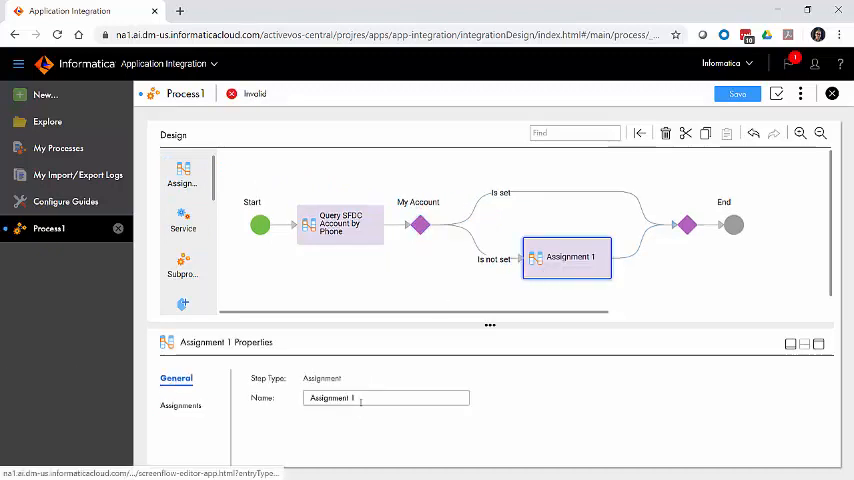
{"action": "type", "text": "Rel"}
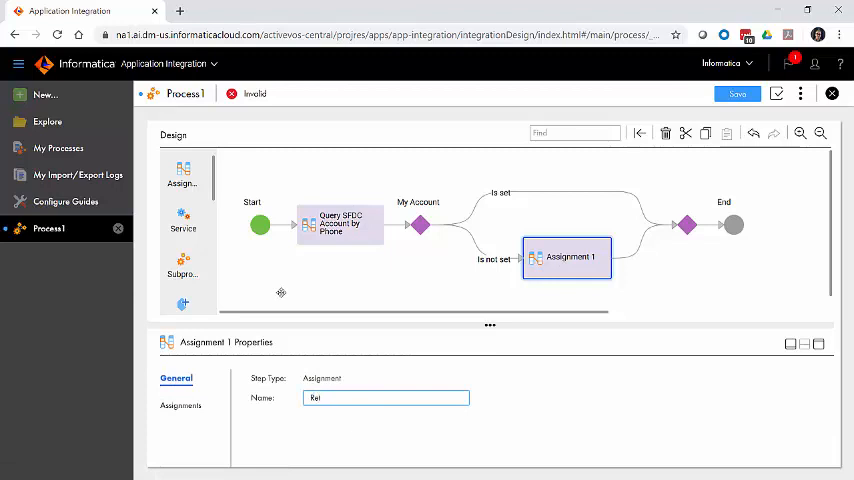
{"action": "key", "text": "Backspace"}
{"action": "type", "text": "urn L"}
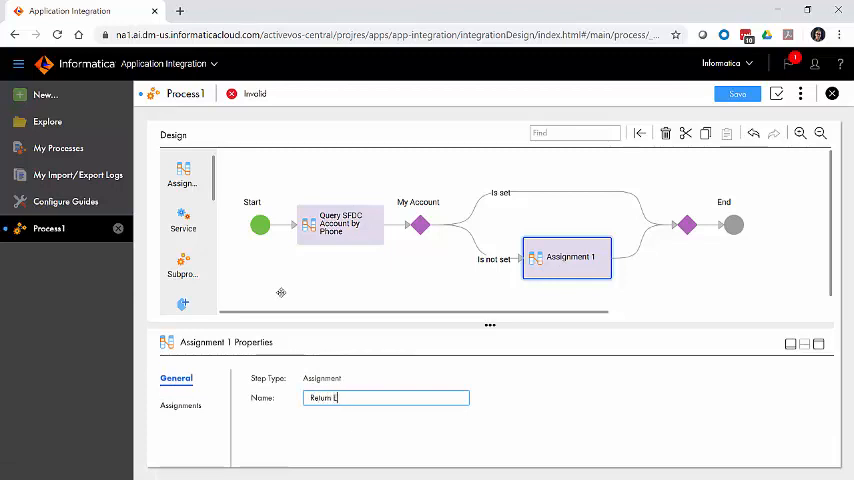
{"action": "type", "text": "Return Error Message"}
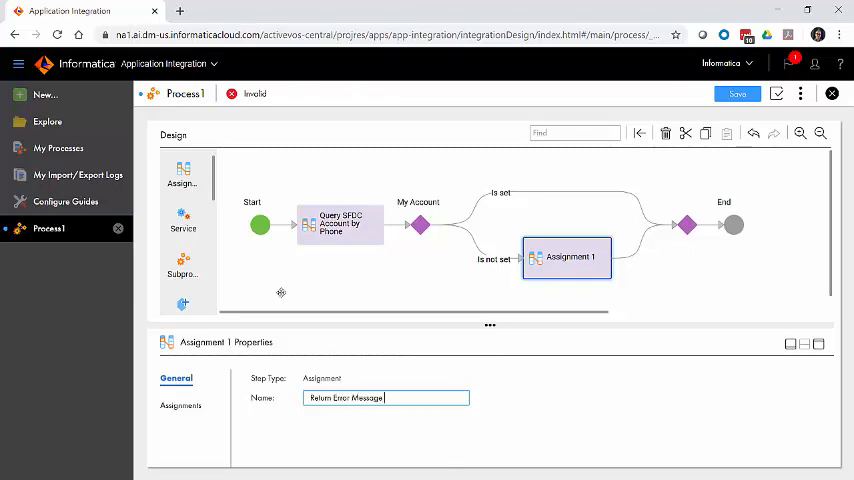
{"action": "type", "text": "to Caller"}
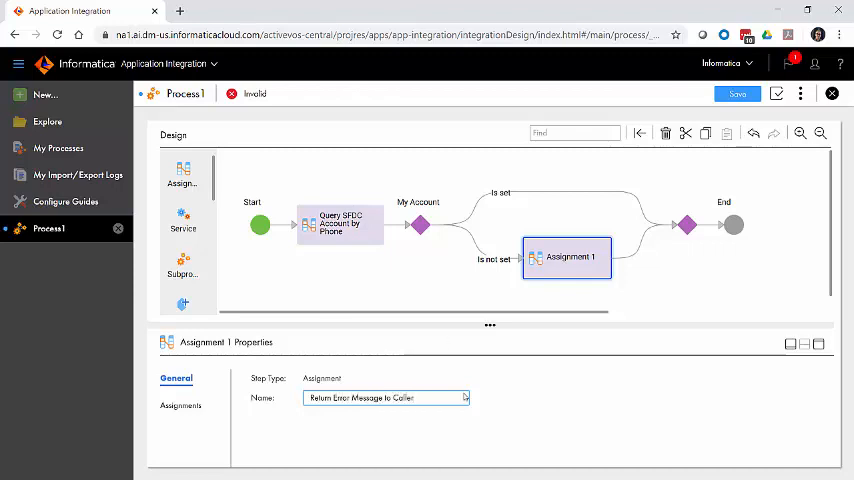
- Assign outMessage error content that includes the input account phone
{"action": "left_click", "coordinate": [185, 402]}
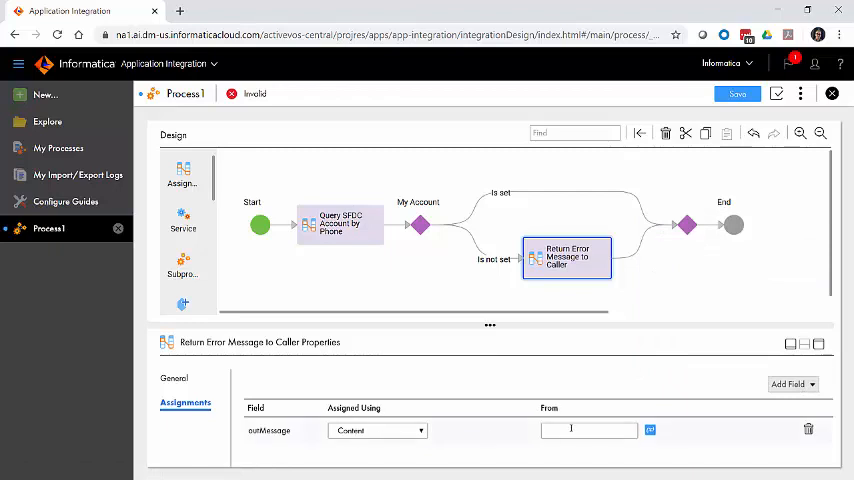
{"action": "type", "text": "ERORR"}
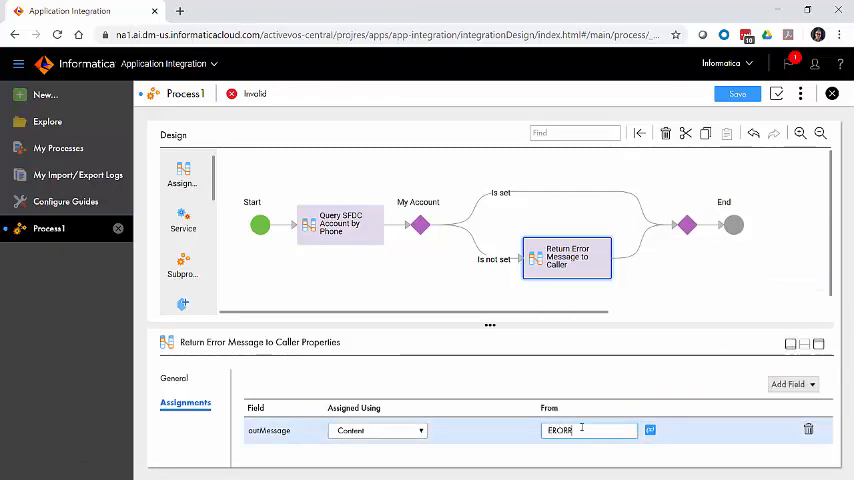
{"action": "key", "text": "BackSpace"}
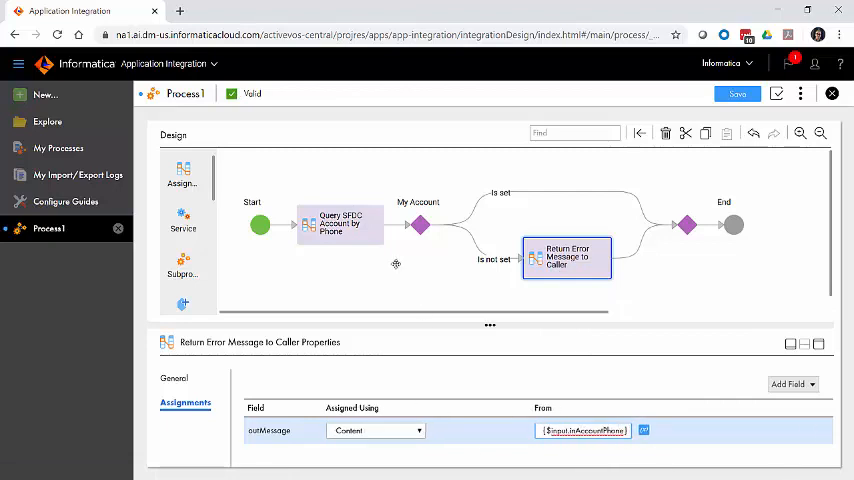
{"action": "mouse_move", "coordinate": [406, 244]}
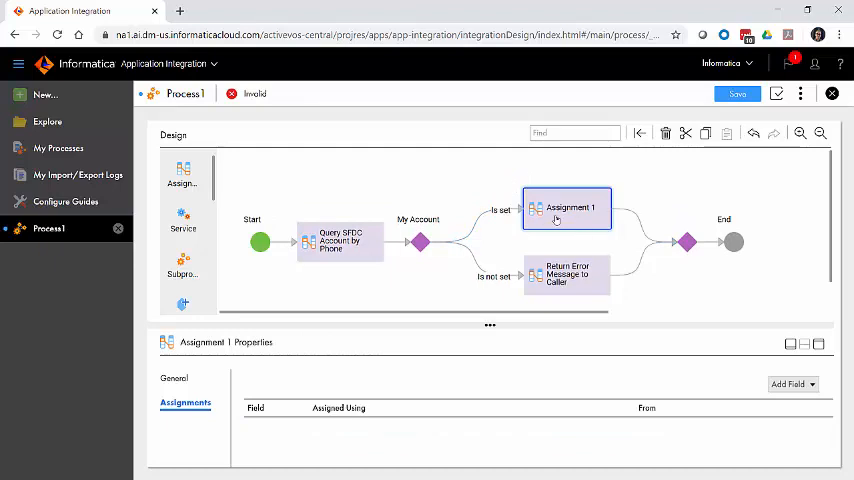
- Name the step 'Assign Annual Revenue to Output' and map outAccountRevenue from My Account's Annual Revenue
{"action": "left_click", "coordinate": [176, 378]}
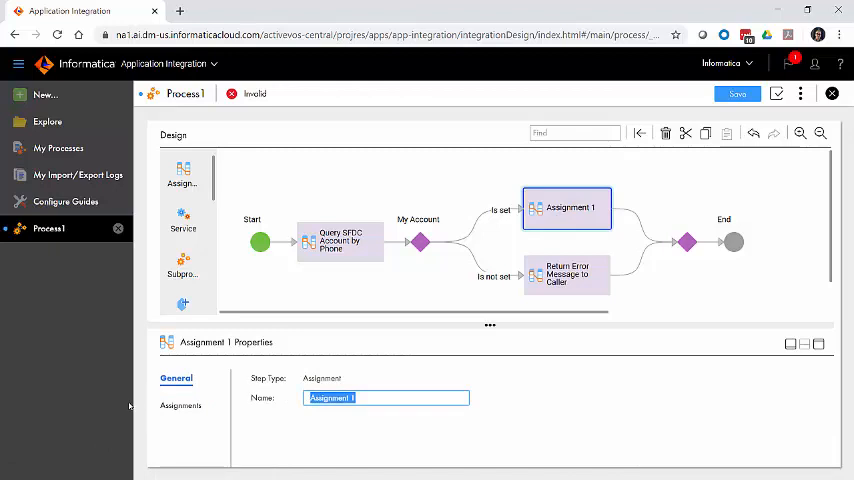
{"action": "type", "text": "Assign Annual Revenue to Output"}
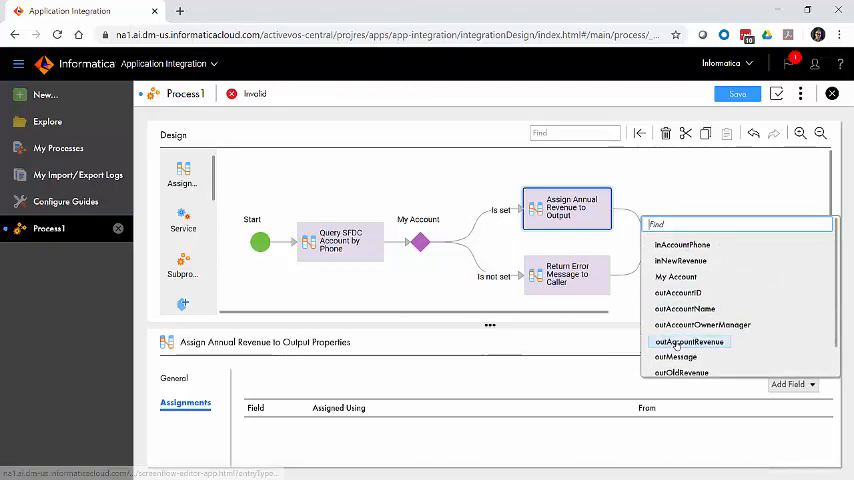
{"action": "left_click", "coordinate": [689, 341]}
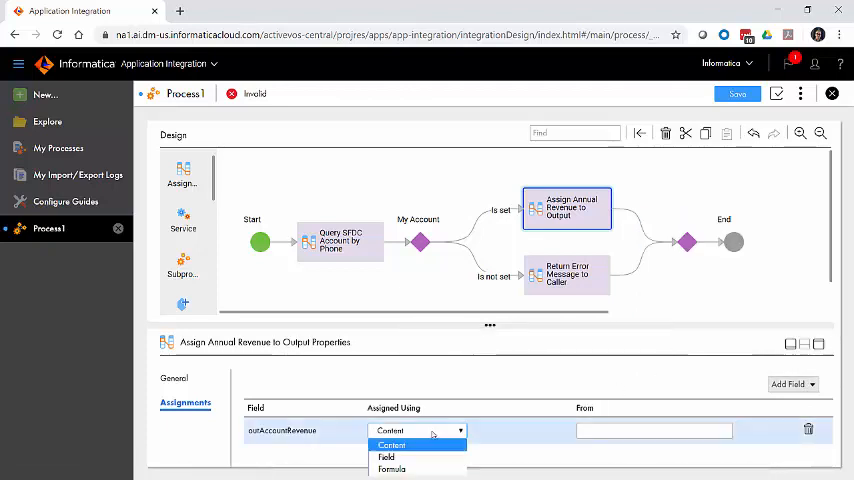
{"action": "left_click", "coordinate": [386, 457]}
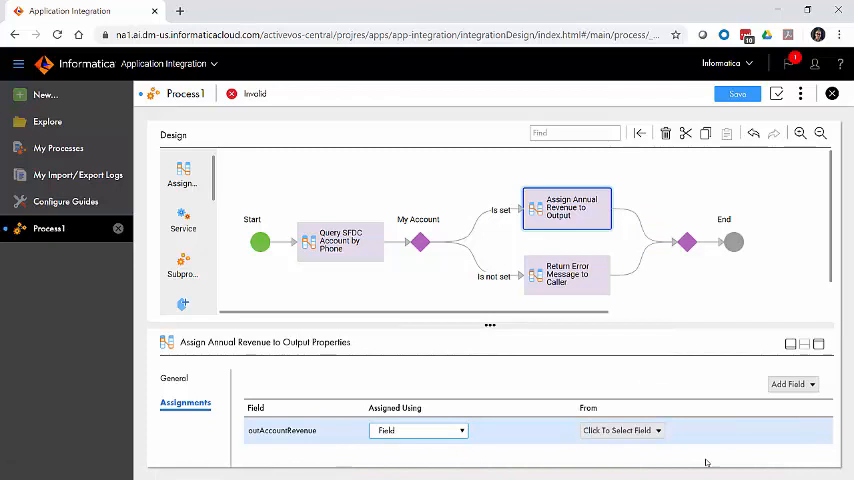
{"action": "left_click", "coordinate": [620, 430]}
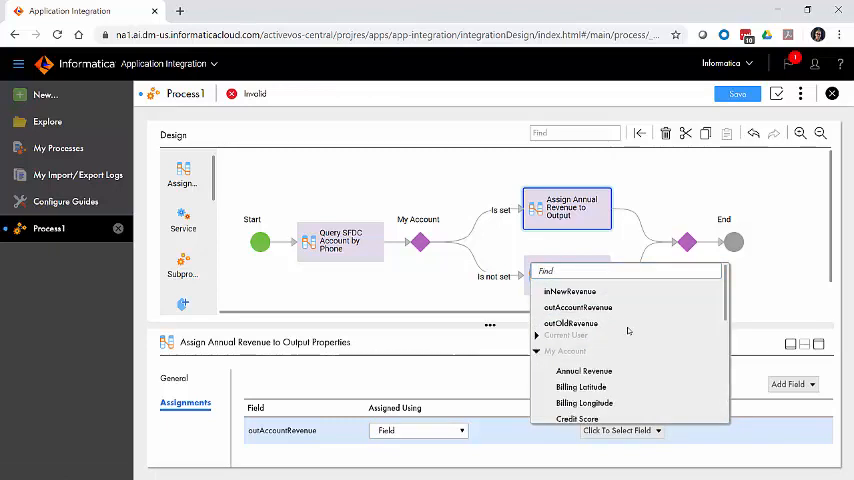
{"action": "mouse_move", "coordinate": [643, 364]}
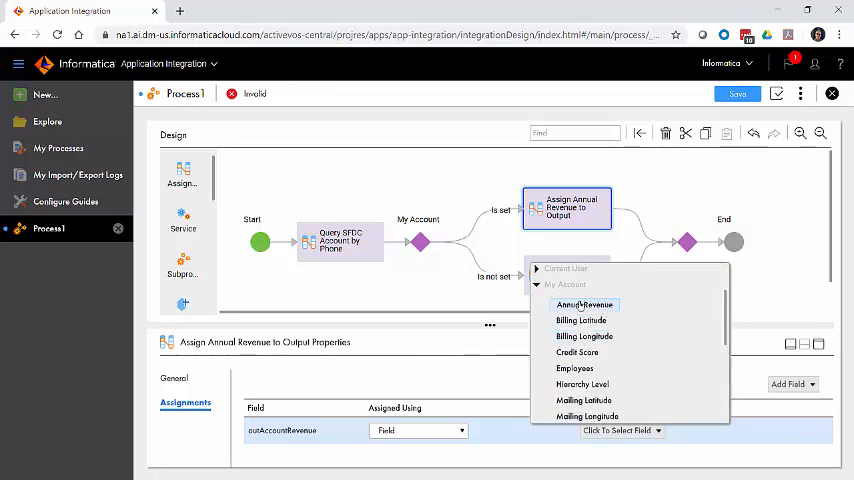
{"action": "left_click", "coordinate": [584, 304]}
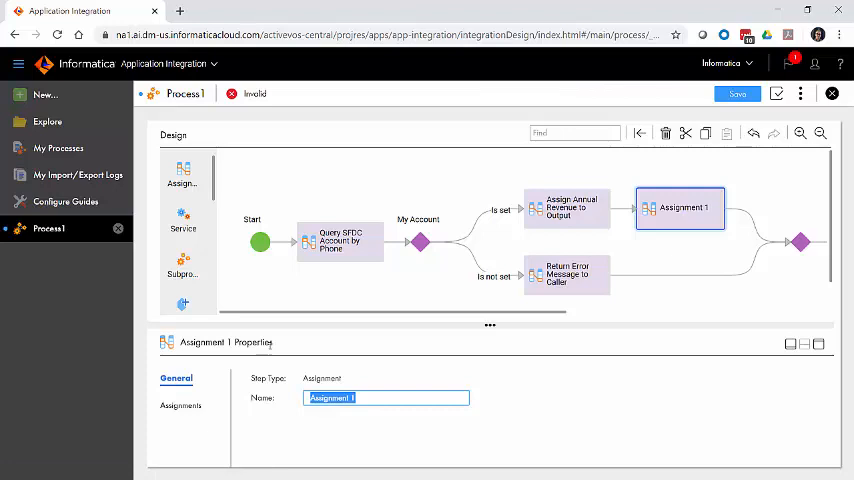
- Name the step 'Update Revenue on Account Record' and set My Account's Annual Revenue from inNewRevenue
{"action": "type", "text": "Update Revenue on Account Record"}
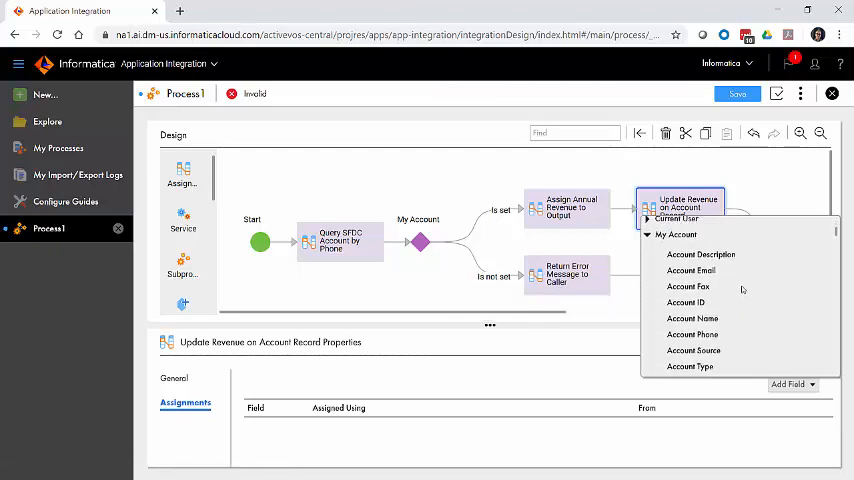
{"action": "scroll", "scroll_direction": "down", "scroll_amount": 3}
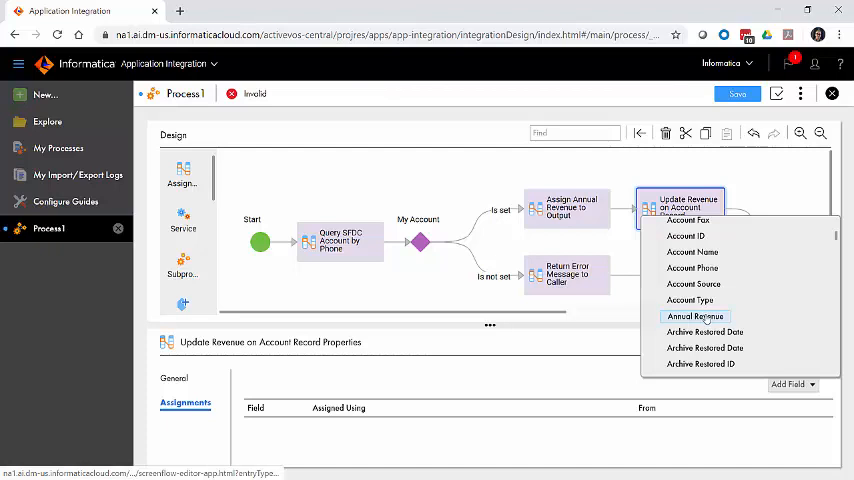
{"action": "left_click", "coordinate": [696, 316]}
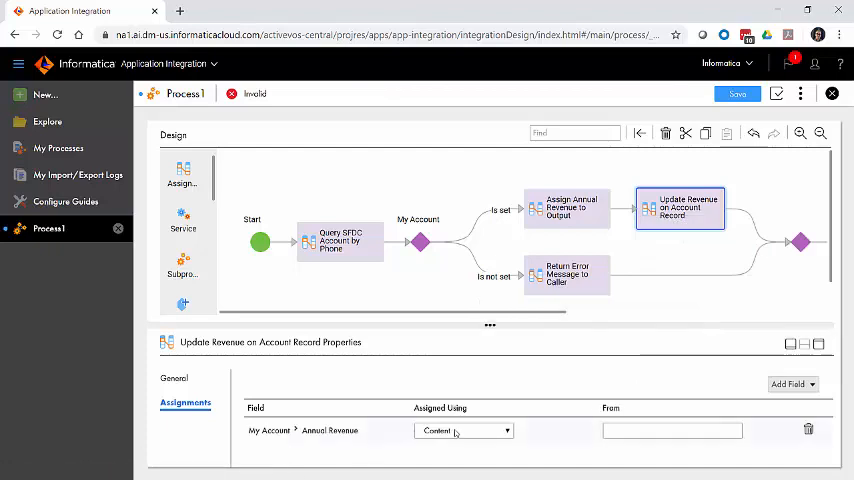
{"action": "left_click", "coordinate": [464, 431]}
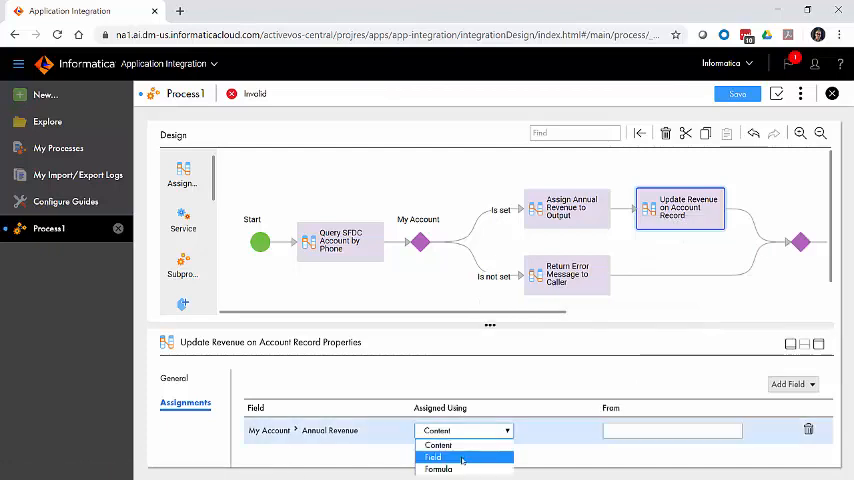
{"action": "left_click", "coordinate": [432, 457]}
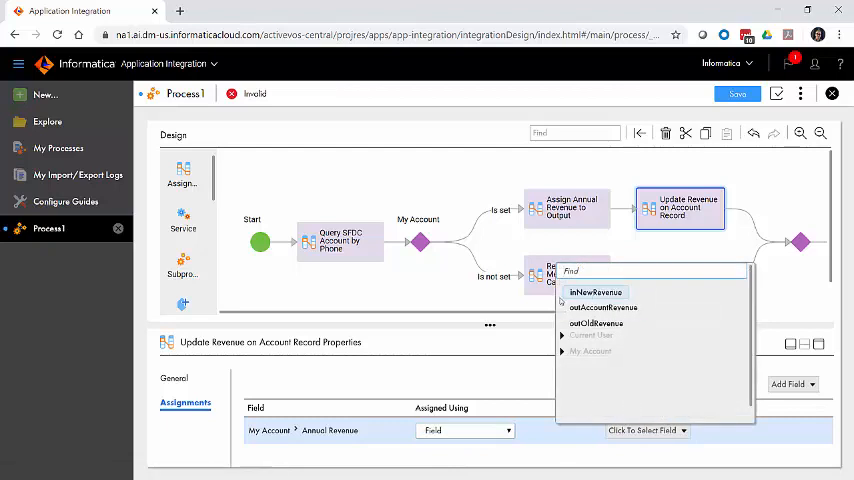
{"action": "left_click", "coordinate": [596, 292]}
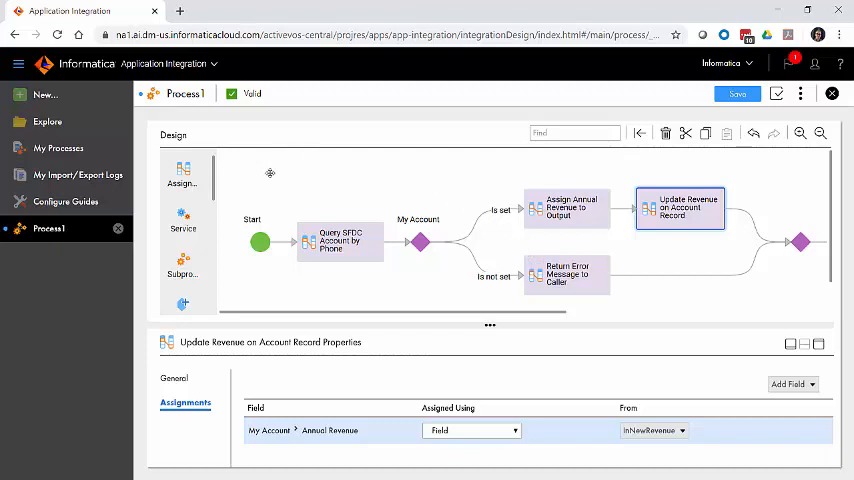
{"action": "mouse_move", "coordinate": [183, 170]}
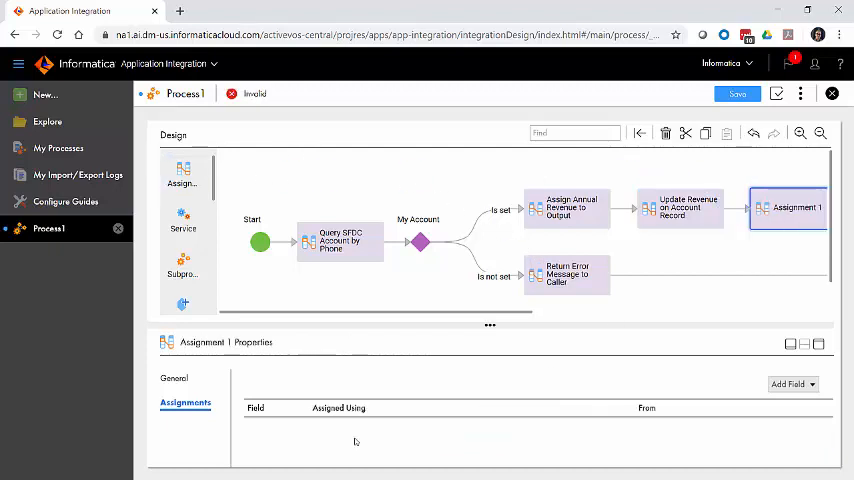
- Name the final step 'Remaining Account Fields to Output' and set outMessage to SUCCESS
{"action": "left_click", "coordinate": [174, 378]}
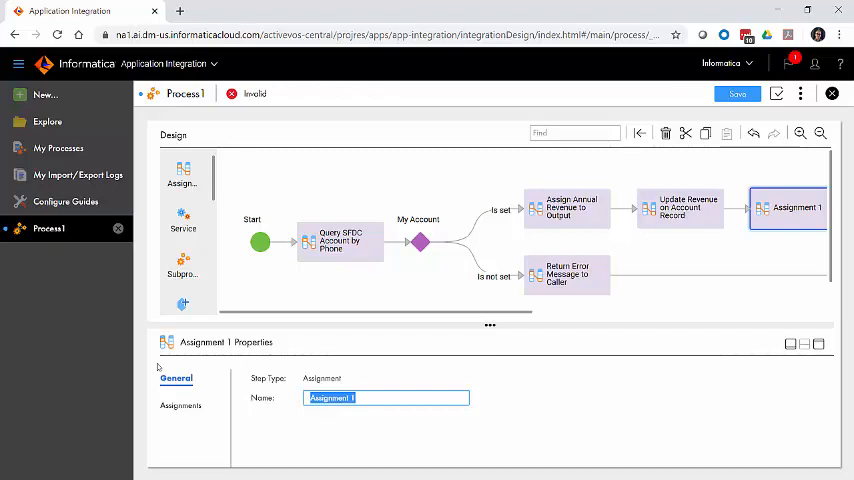
{"action": "type", "text": "Remaining Account Fields to F"}
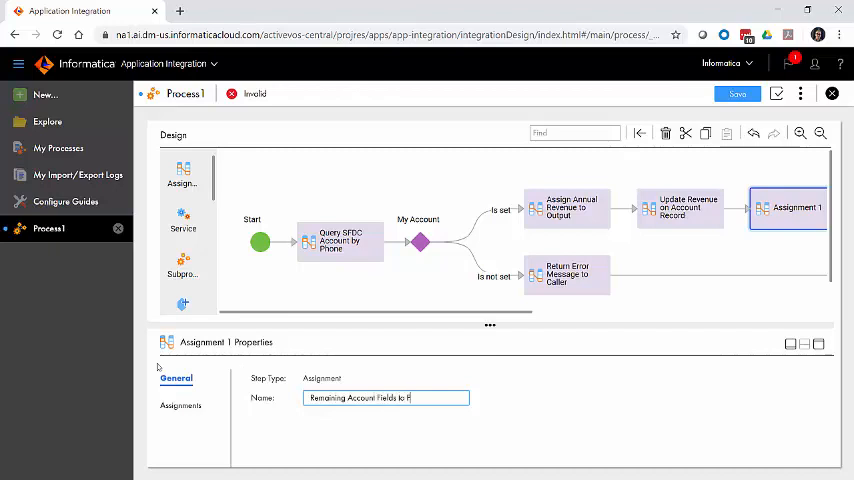
{"action": "type", "text": "Output"}
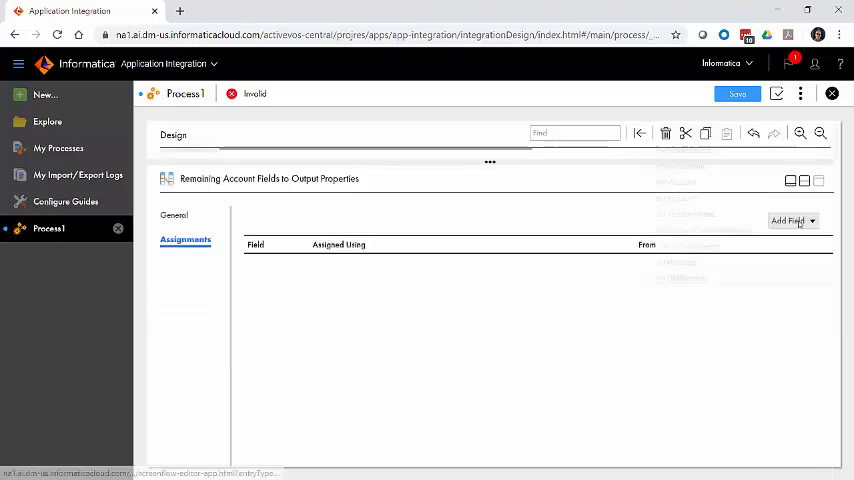
{"action": "left_click", "coordinate": [789, 221]}
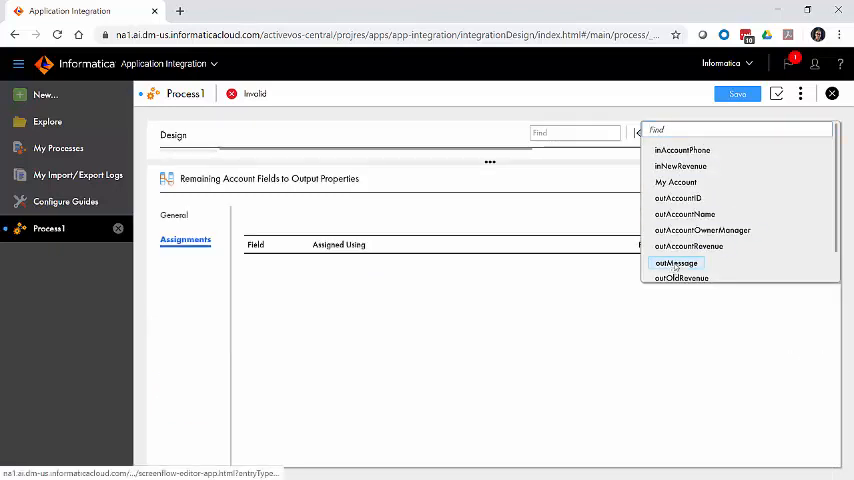
{"action": "type", "text": "SUCC"}
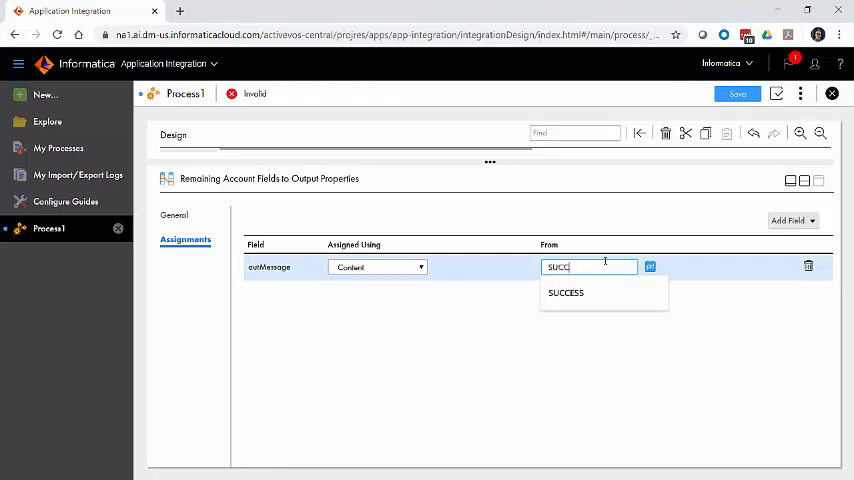
{"action": "left_click", "coordinate": [566, 292]}
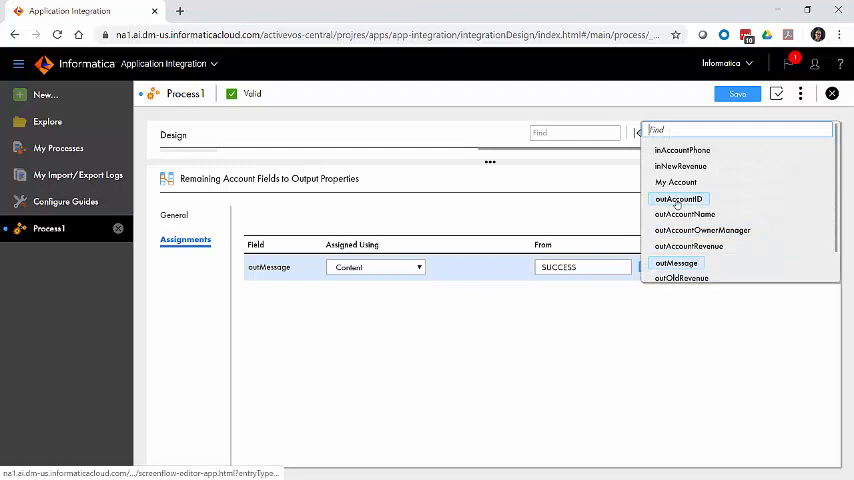
- Add outAccountID, outAccountName, outAccountOwnerManager and outAccountRevenue to the assignments
{"action": "left_click", "coordinate": [679, 199]}
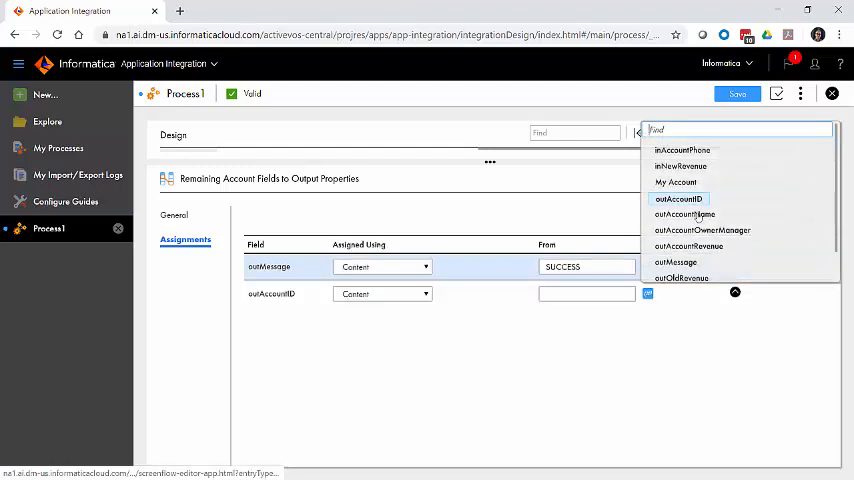
{"action": "left_click", "coordinate": [685, 214]}
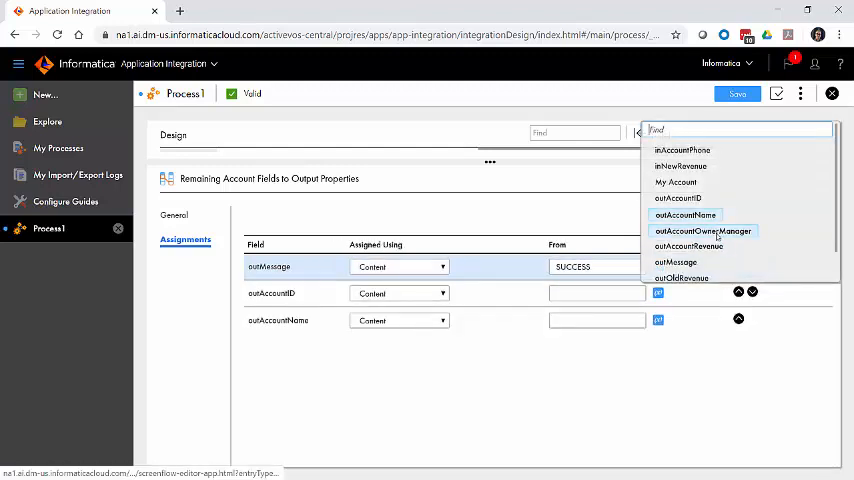
{"action": "left_click", "coordinate": [703, 231]}
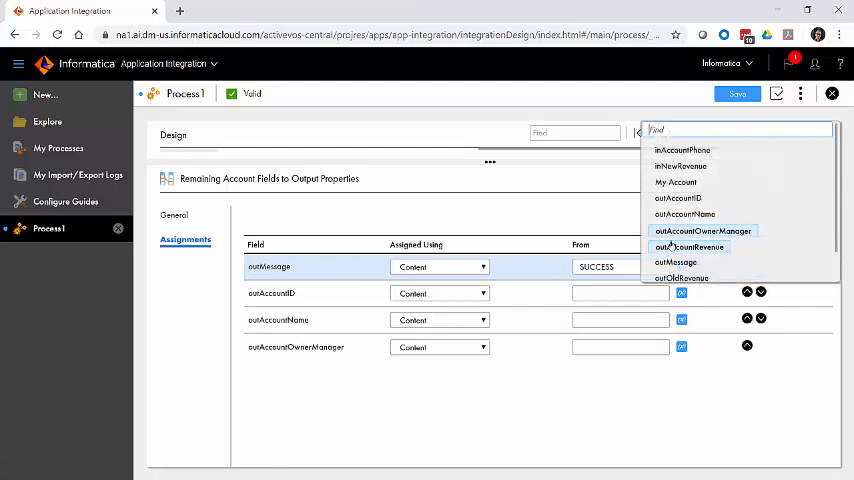
{"action": "left_click", "coordinate": [688, 247]}
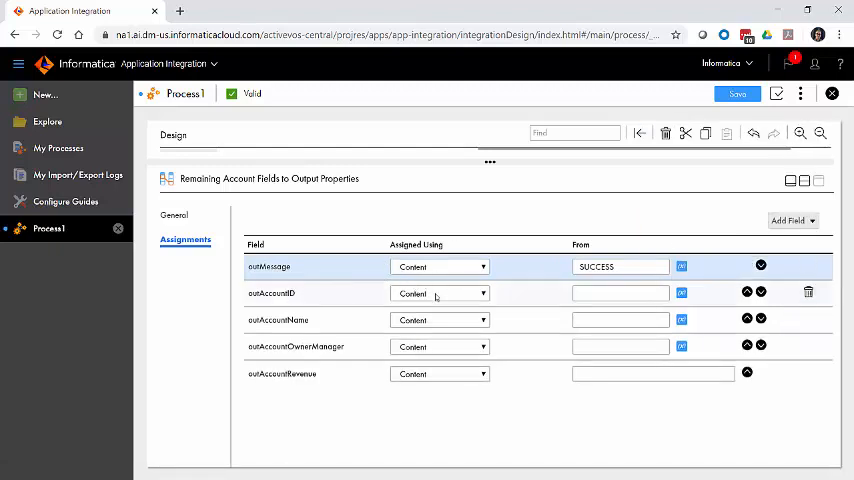
- Fill outAccountID with an 'ID' label plus $temp.MyAccount.Id, and outAccountName from Account Name
{"action": "left_click", "coordinate": [440, 293]}
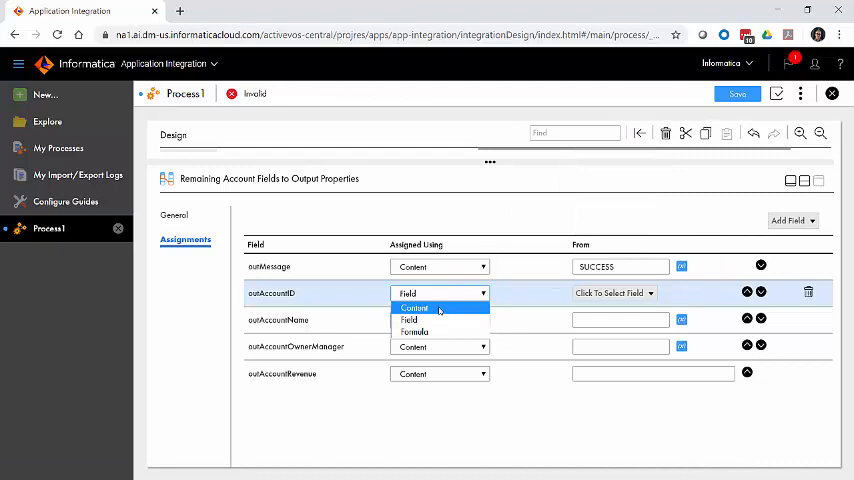
{"action": "left_click", "coordinate": [413, 308]}
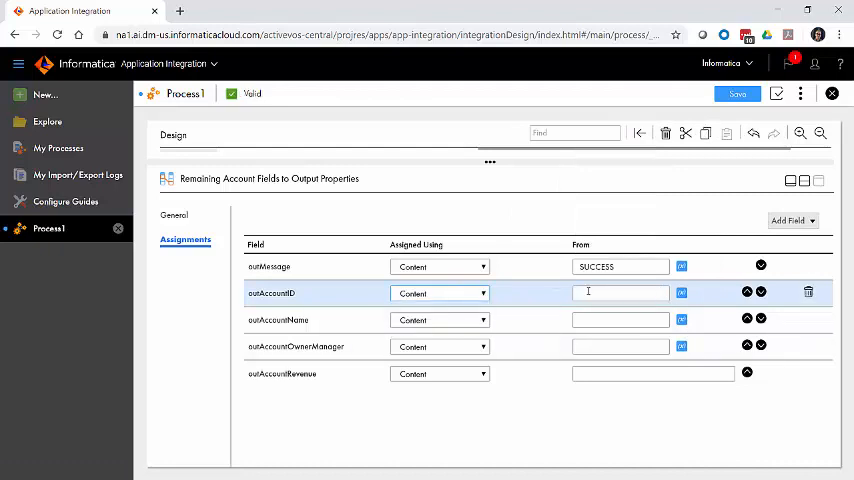
{"action": "type", "text": "ID:"}
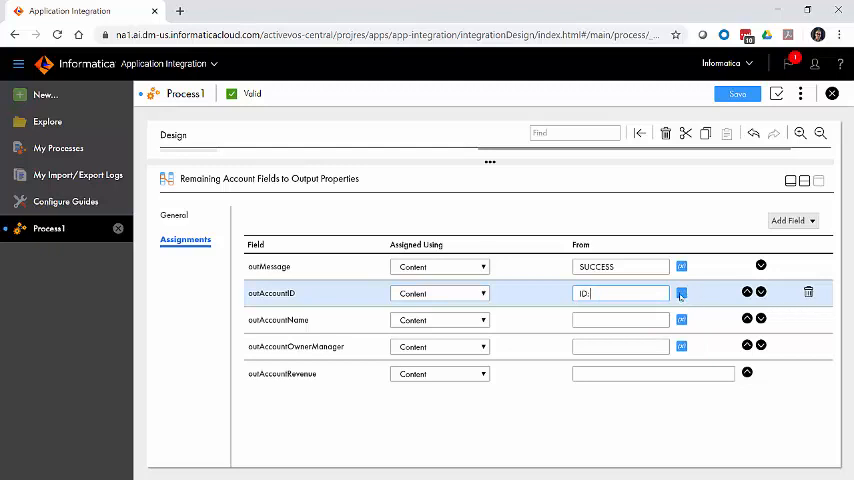
{"action": "left_click", "coordinate": [681, 292]}
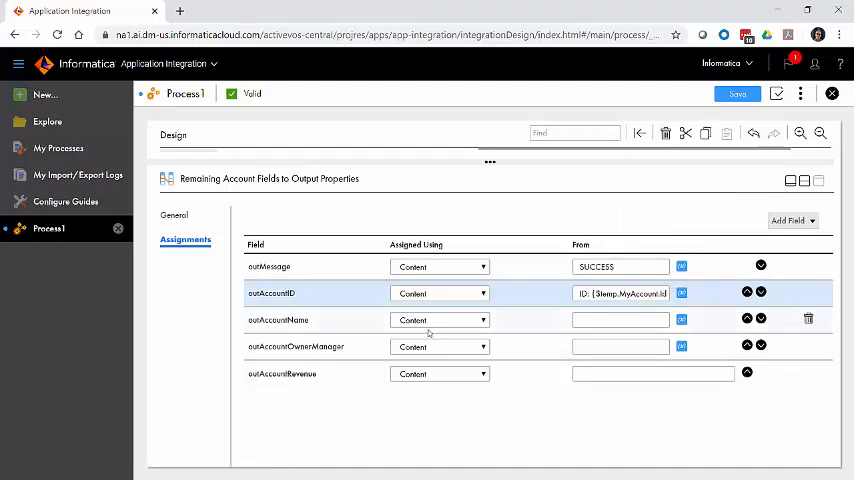
{"action": "left_click", "coordinate": [440, 319]}
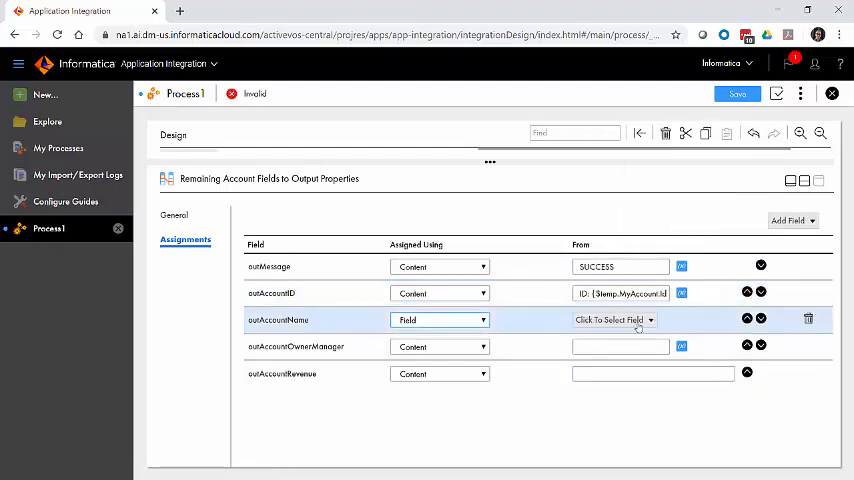
{"action": "left_click", "coordinate": [611, 320]}
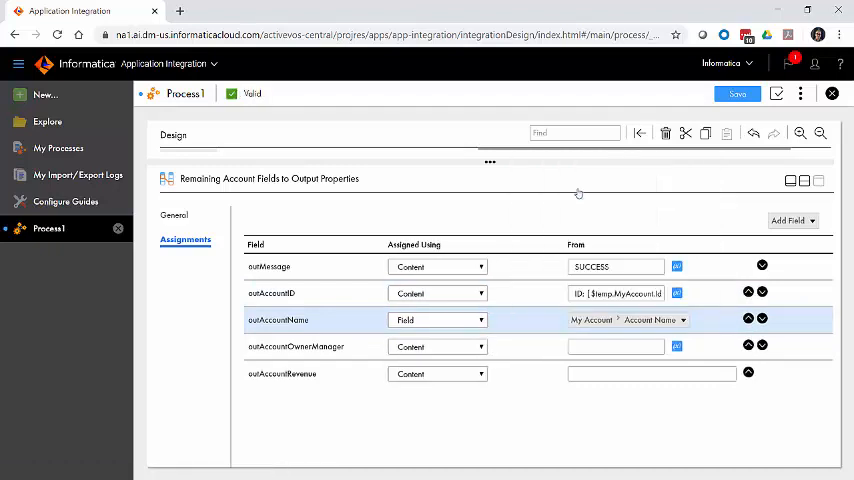
- Map outAccountOwnerManager to My Account's Owner ID > Manager ID > Full Name
{"action": "left_click", "coordinate": [437, 346]}
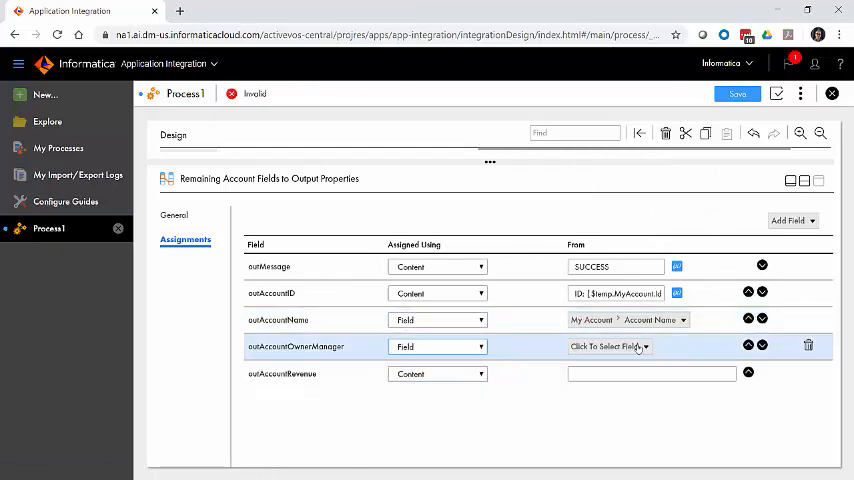
{"action": "left_click", "coordinate": [605, 346]}
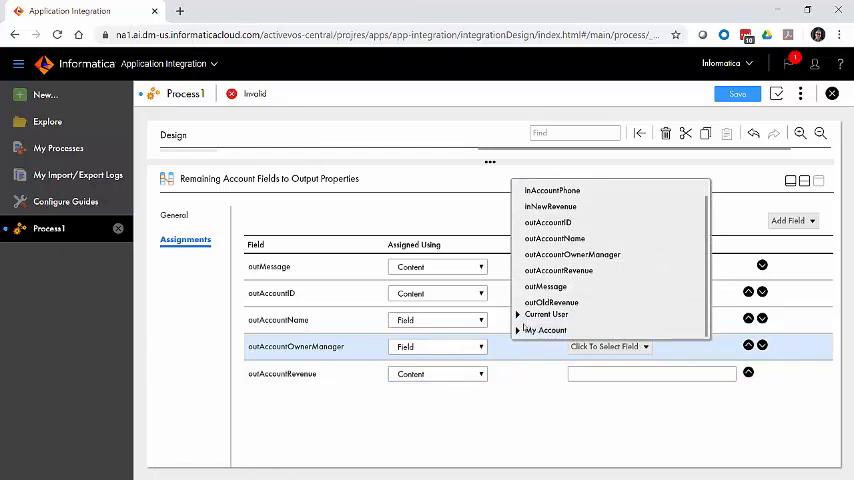
{"action": "left_click", "coordinate": [517, 330]}
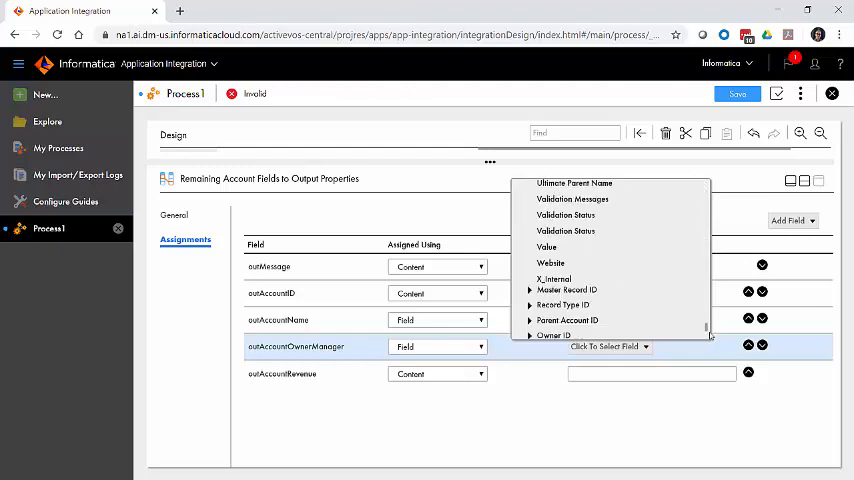
{"action": "scroll", "scroll_direction": "down", "scroll_amount": 3}
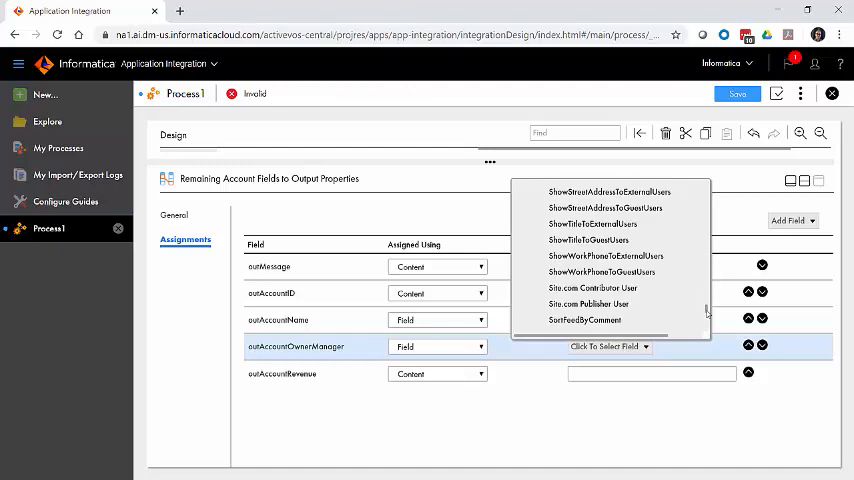
{"action": "scroll", "scroll_direction": "down", "scroll_amount": 3}
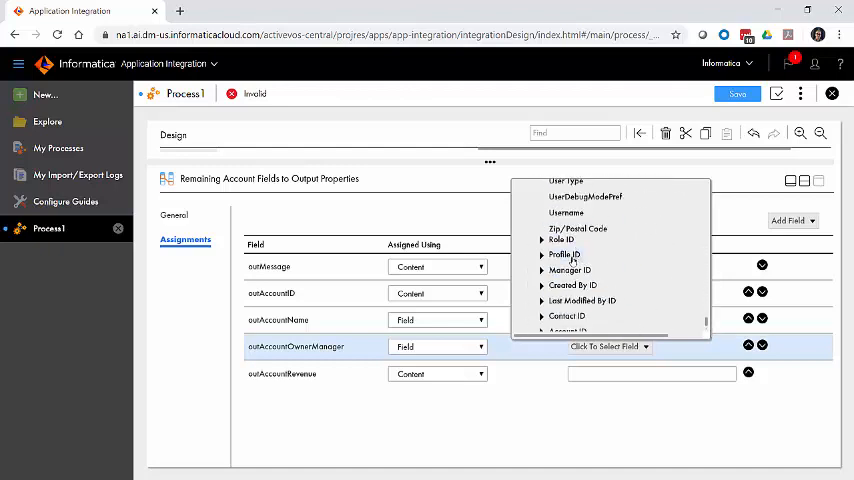
{"action": "left_click", "coordinate": [542, 270]}
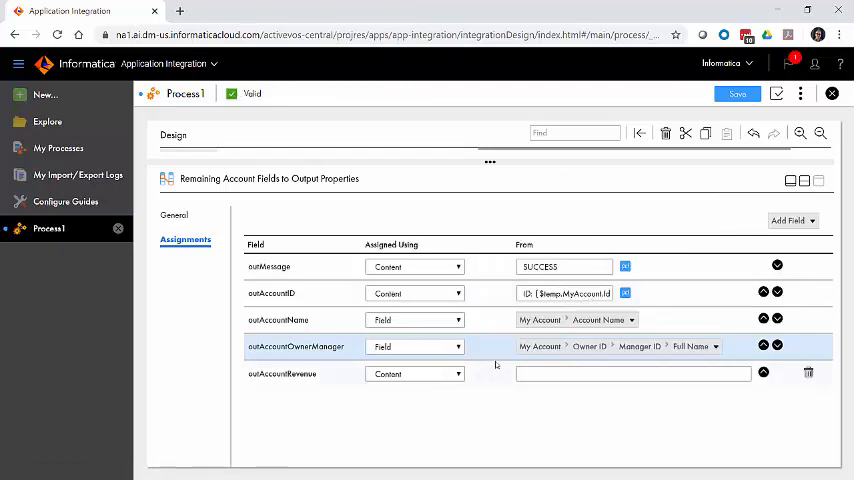
- Map outAccountRevenue to My Account's Annual Revenue field
{"action": "left_click", "coordinate": [414, 373]}
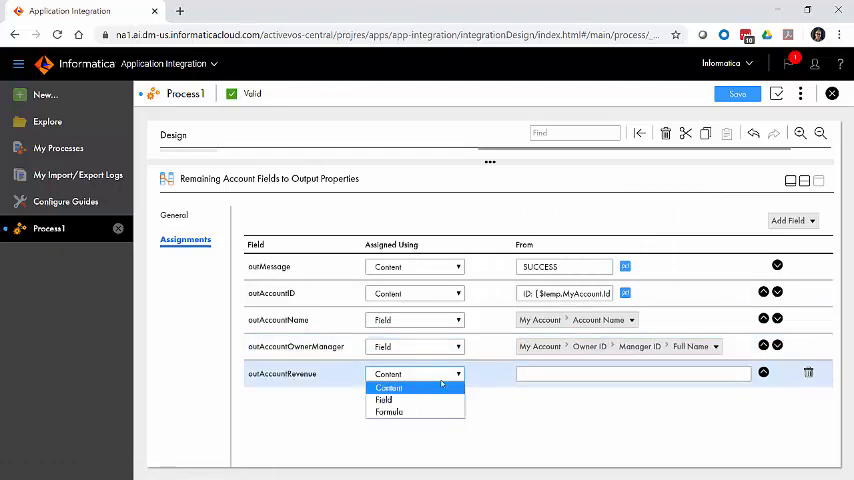
{"action": "left_click", "coordinate": [383, 400]}
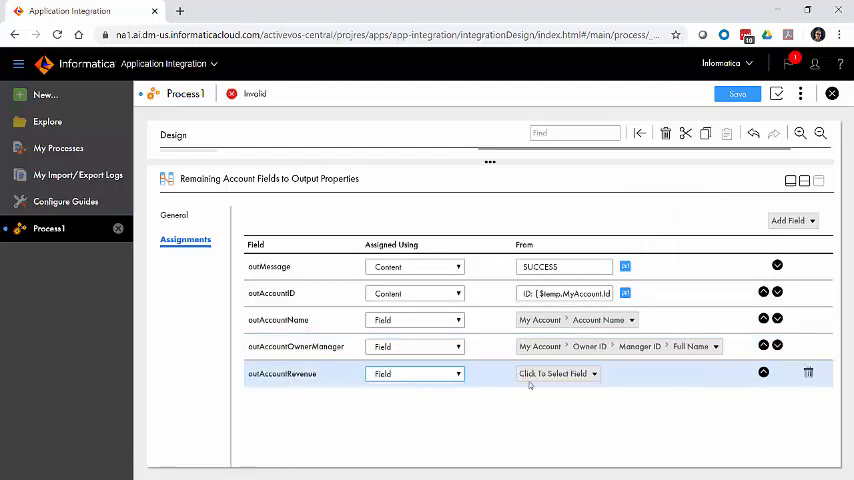
{"action": "left_click", "coordinate": [554, 373]}
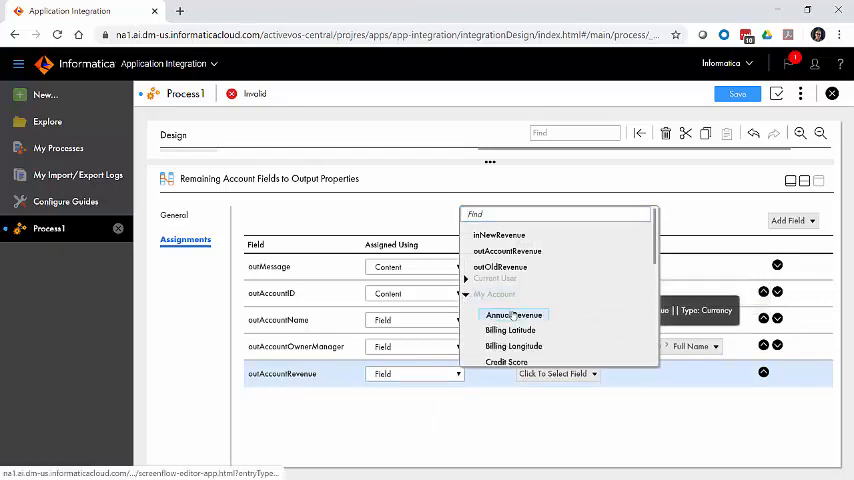
{"action": "left_click", "coordinate": [513, 315]}
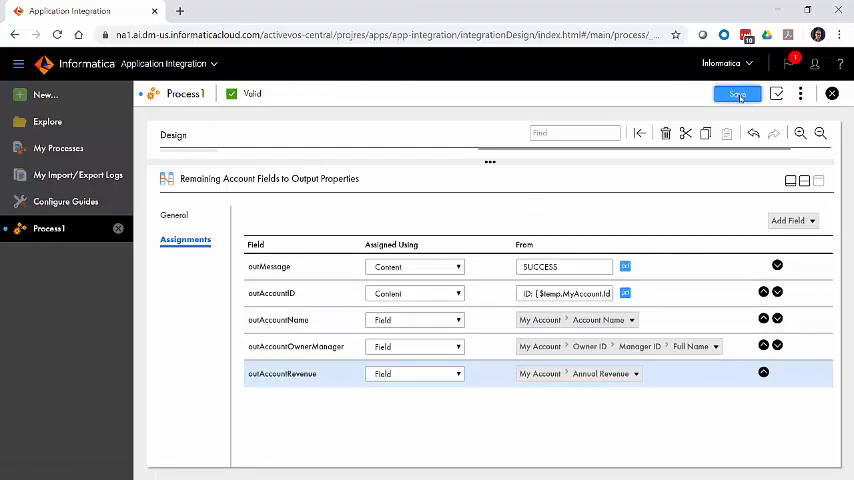
- Save, validate and publish the SalesforceAccountRevenueService process
{"action": "left_click", "coordinate": [737, 93]}
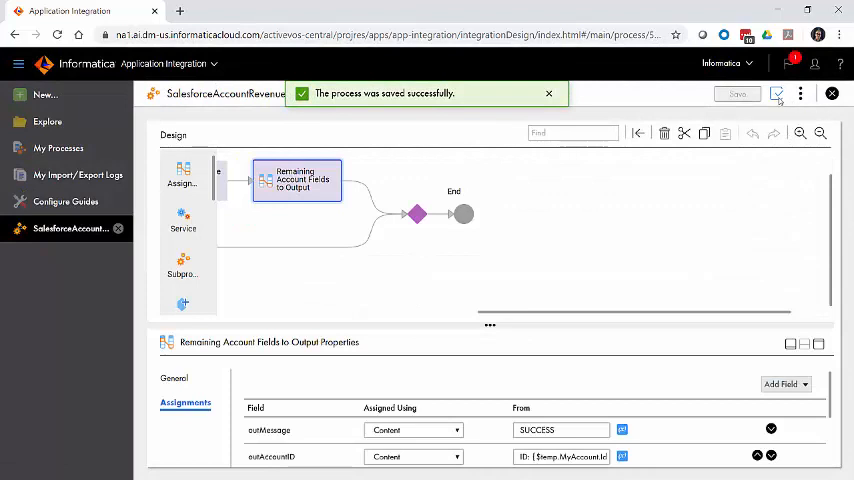
{"action": "left_click", "coordinate": [776, 93]}
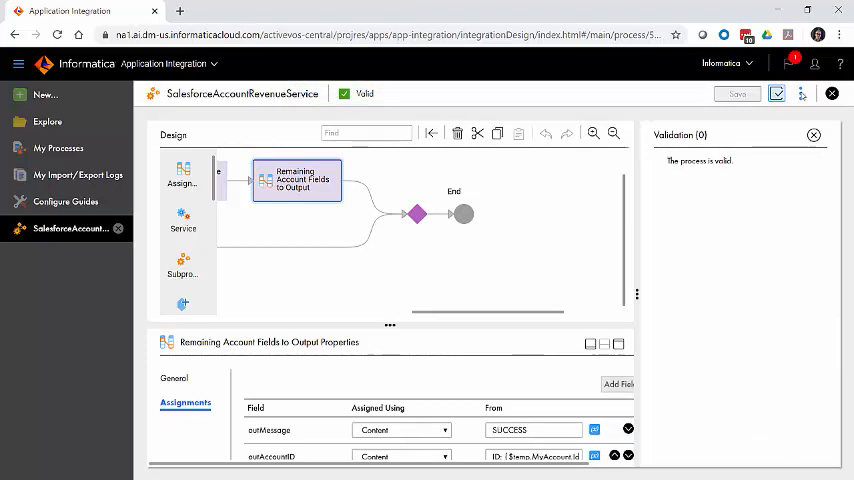
{"action": "left_click", "coordinate": [800, 93]}
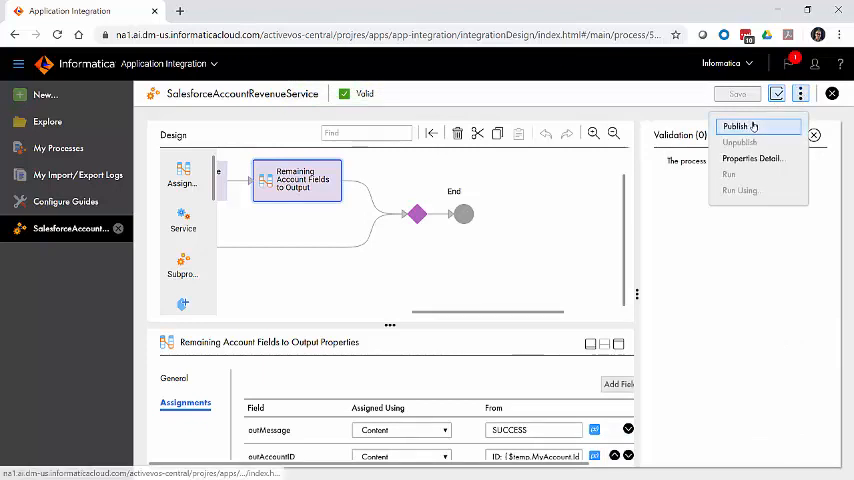
{"action": "left_click", "coordinate": [734, 126]}
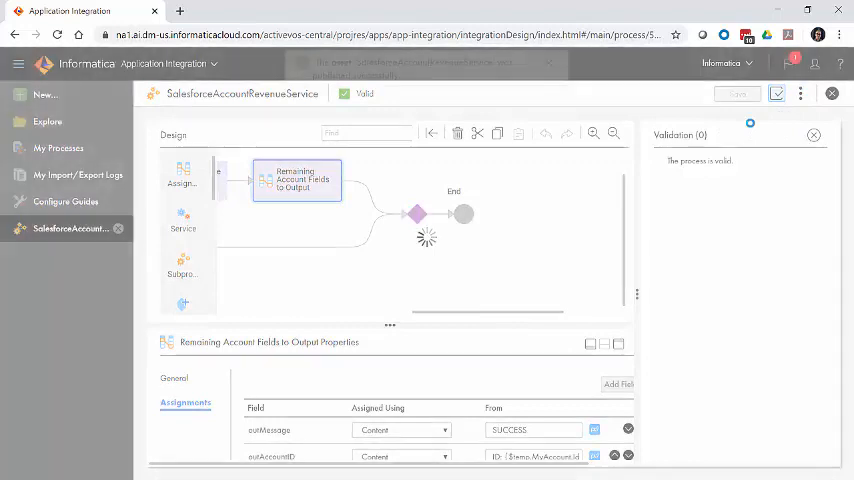
{"action": "left_click", "coordinate": [776, 93]}
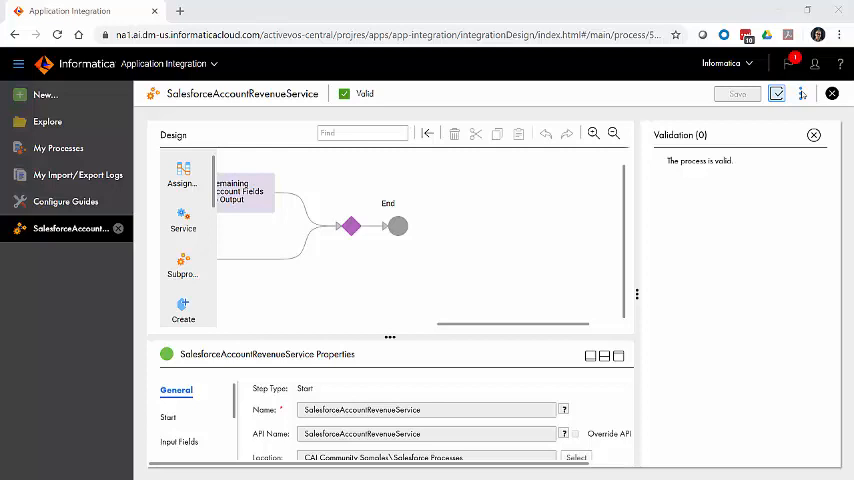
- View the published SalesforceAccountRevenueService's Properties Detail to get its service URL
{"action": "left_click", "coordinate": [801, 93]}
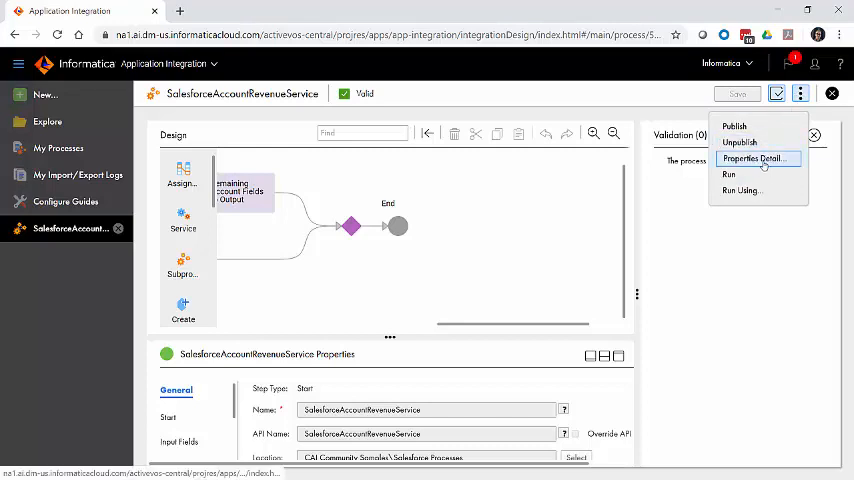
{"action": "left_click", "coordinate": [752, 158]}
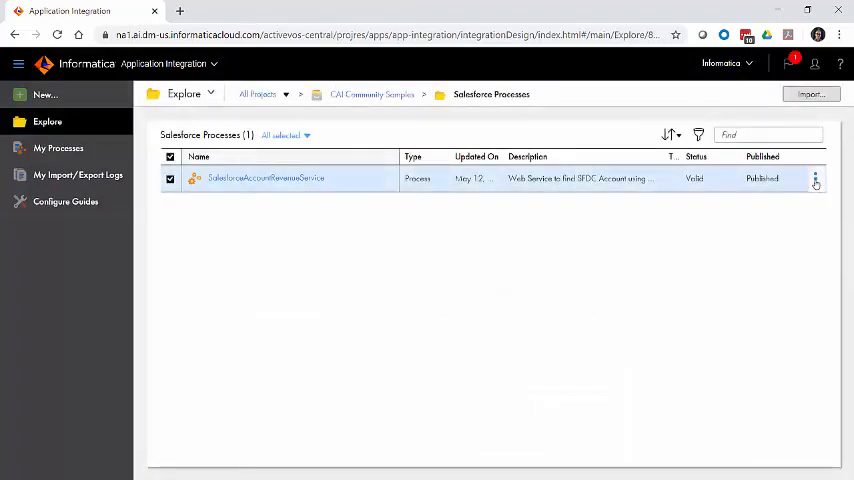
{"action": "left_click", "coordinate": [815, 178]}
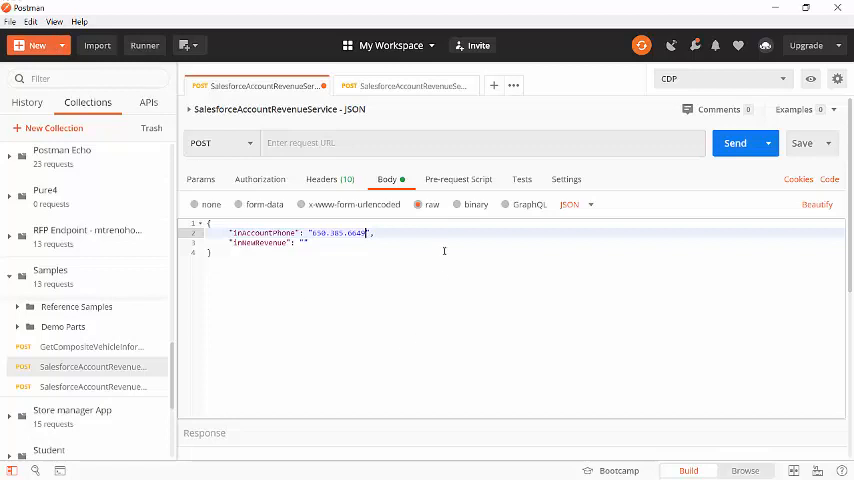
- POST to the service URL with inNewRevenue 5000000, getting 200 OK with SUCCESS and account details
{"action": "left_click", "coordinate": [259, 179]}
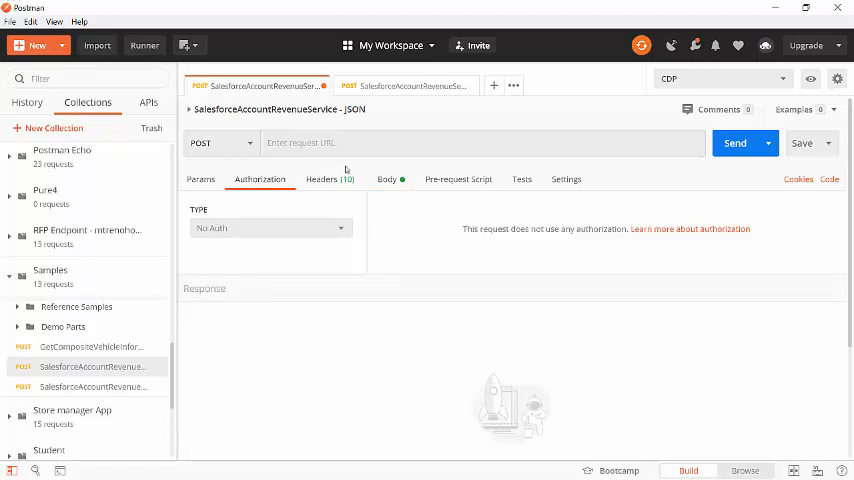
{"action": "left_click", "coordinate": [321, 179]}
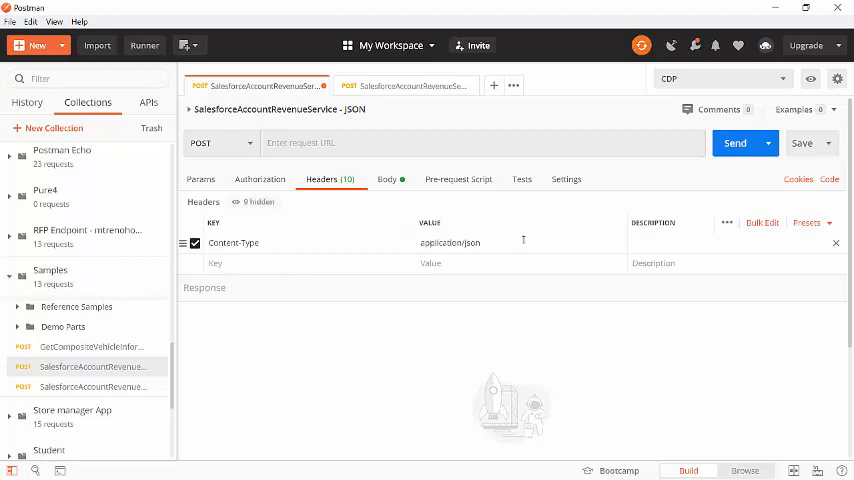
{"action": "left_click", "coordinate": [387, 179]}
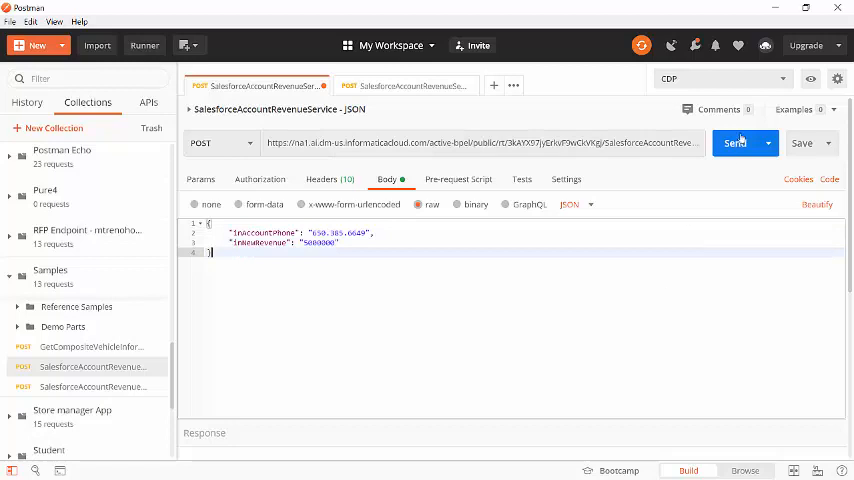
{"action": "left_click", "coordinate": [736, 142]}
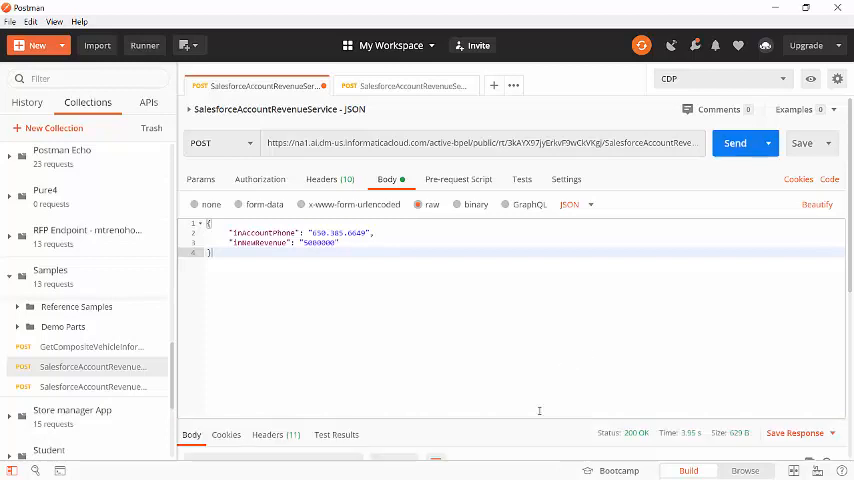
{"action": "left_click", "coordinate": [735, 143]}
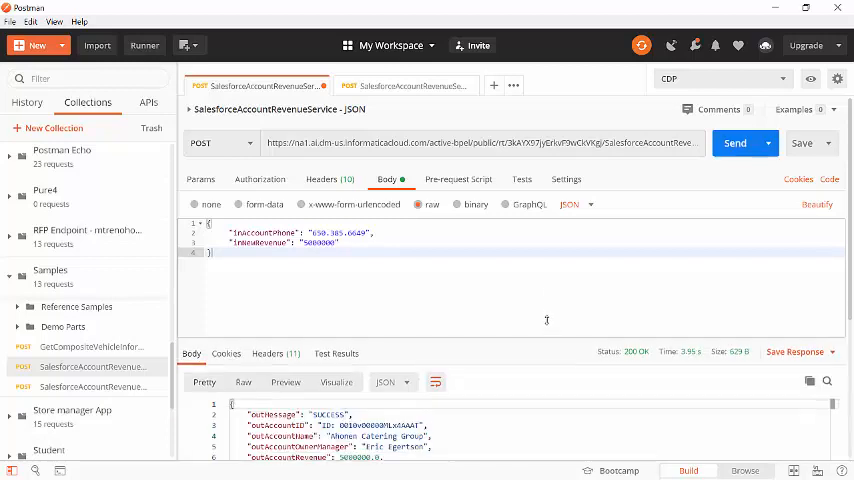